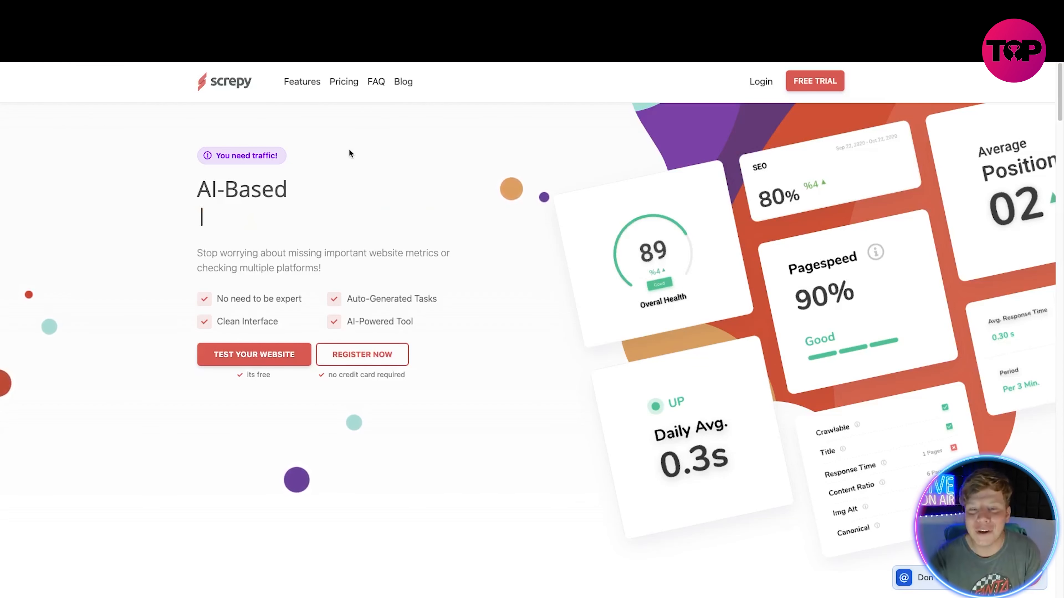
Jump from the Lighthouse monitoring hero text to the All-In-One SEO Toolset features section.
text(Lighthouse Moni)
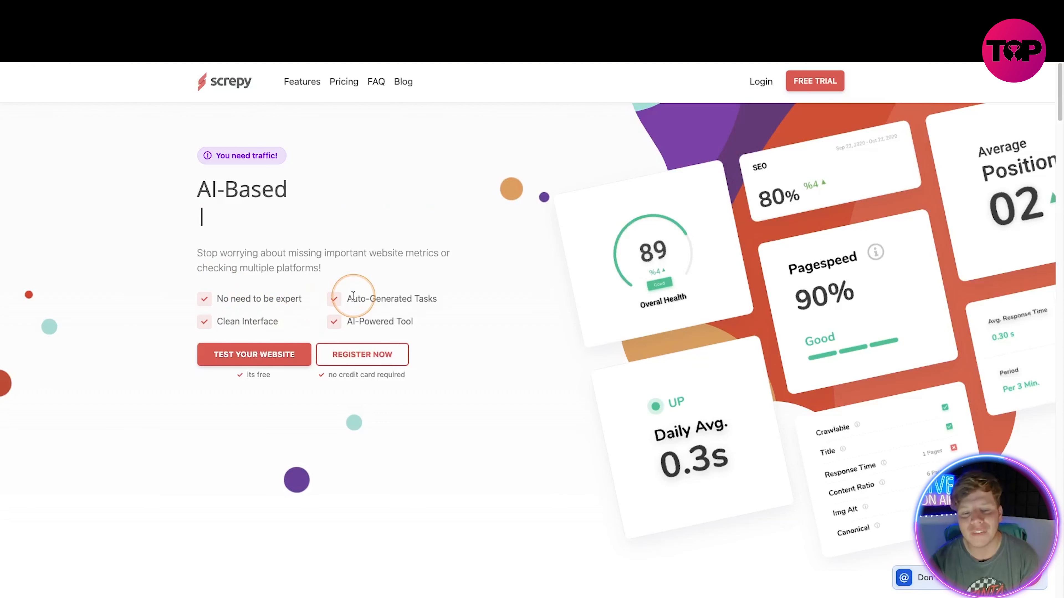
text(Lighthouse Moni)
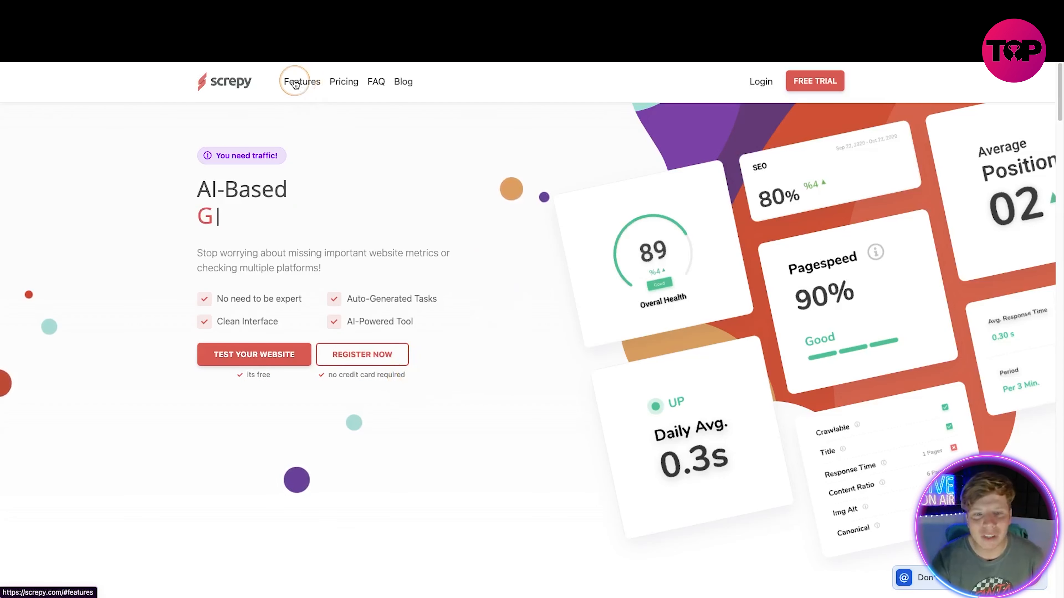
click(301, 82)
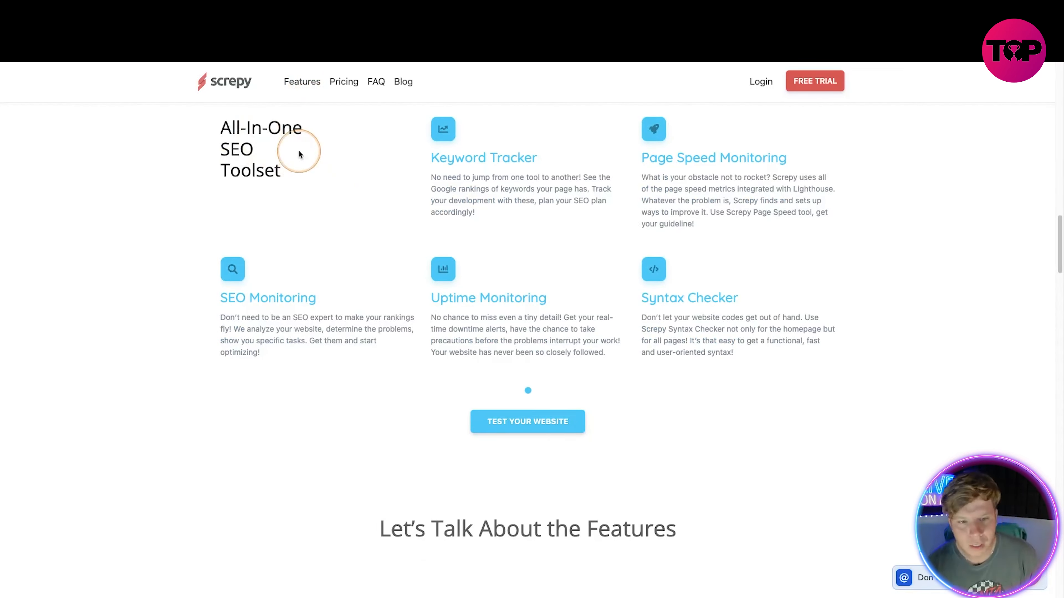
mouse_move(135, 190)
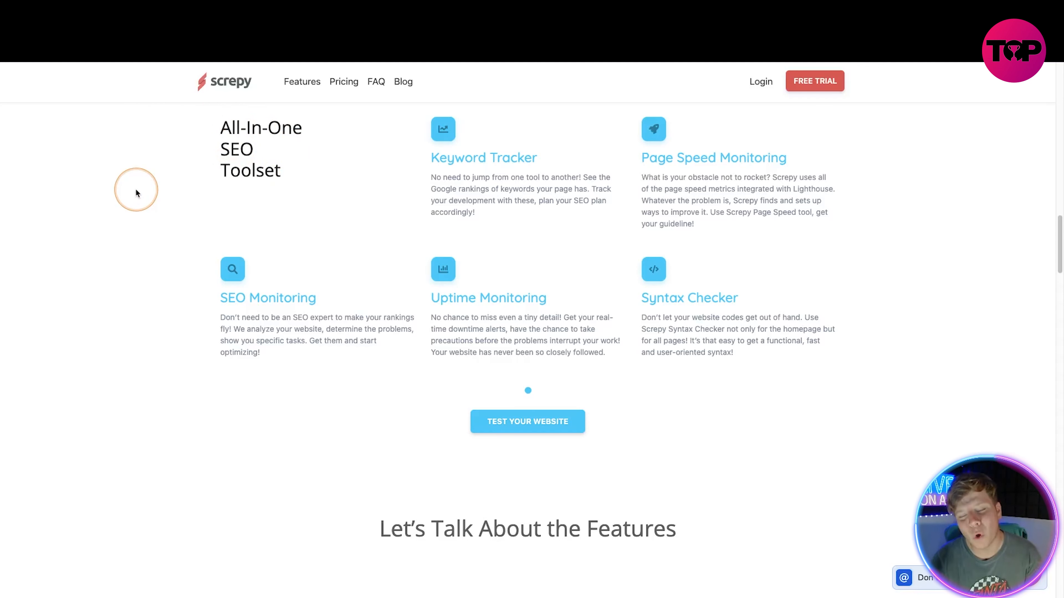
mouse_move(494, 167)
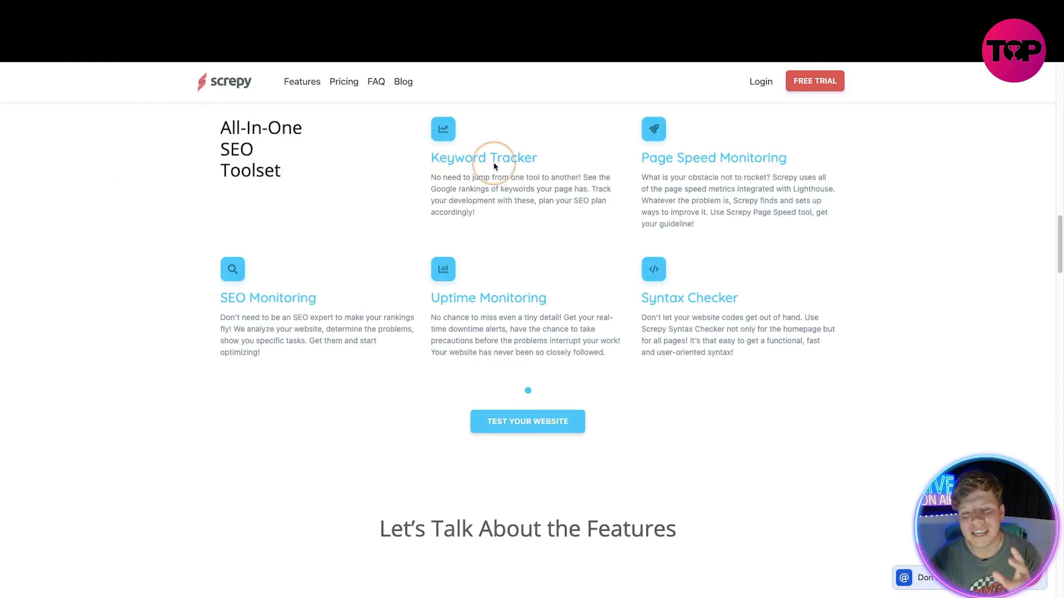
mouse_move(369, 205)
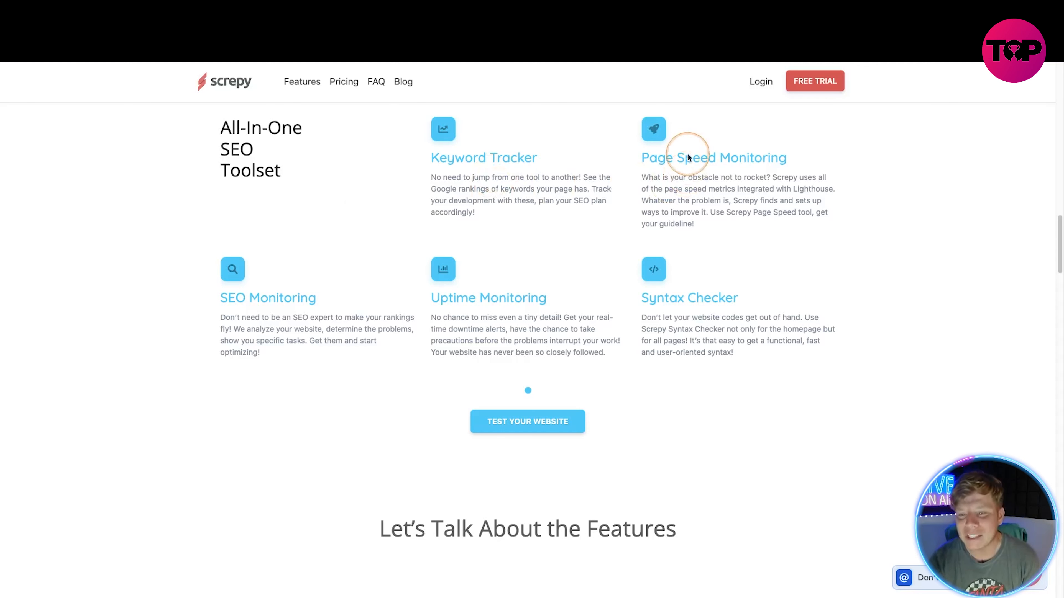
mouse_move(660, 246)
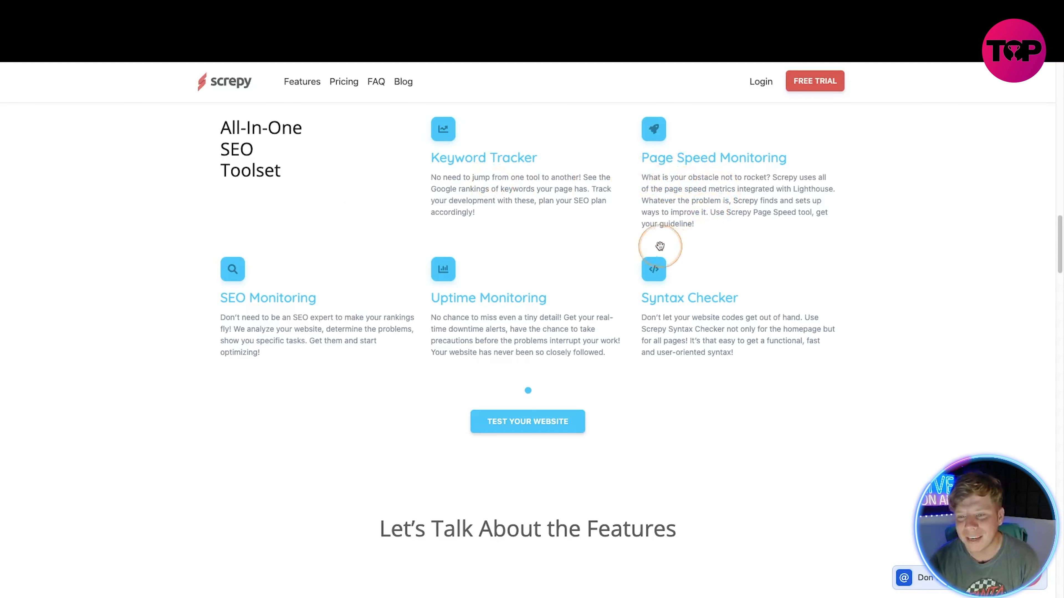
mouse_move(624, 222)
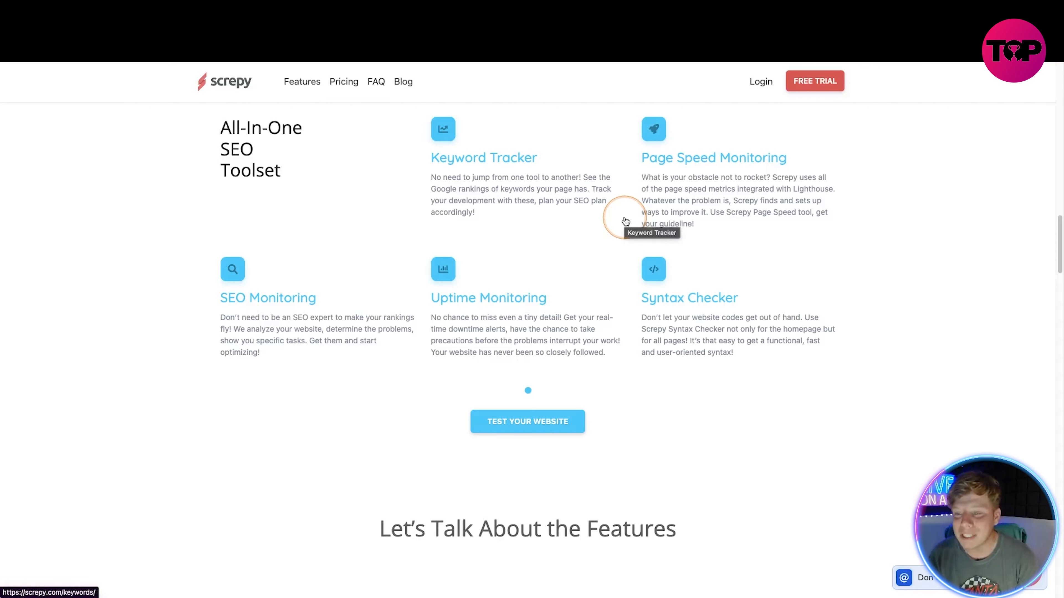
mouse_move(473, 282)
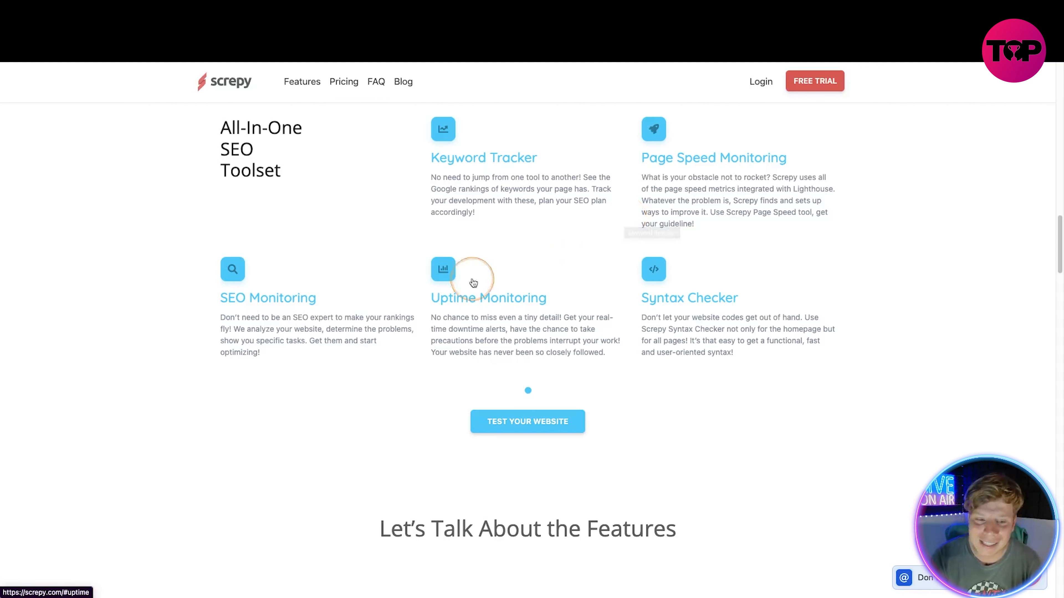
mouse_move(111, 361)
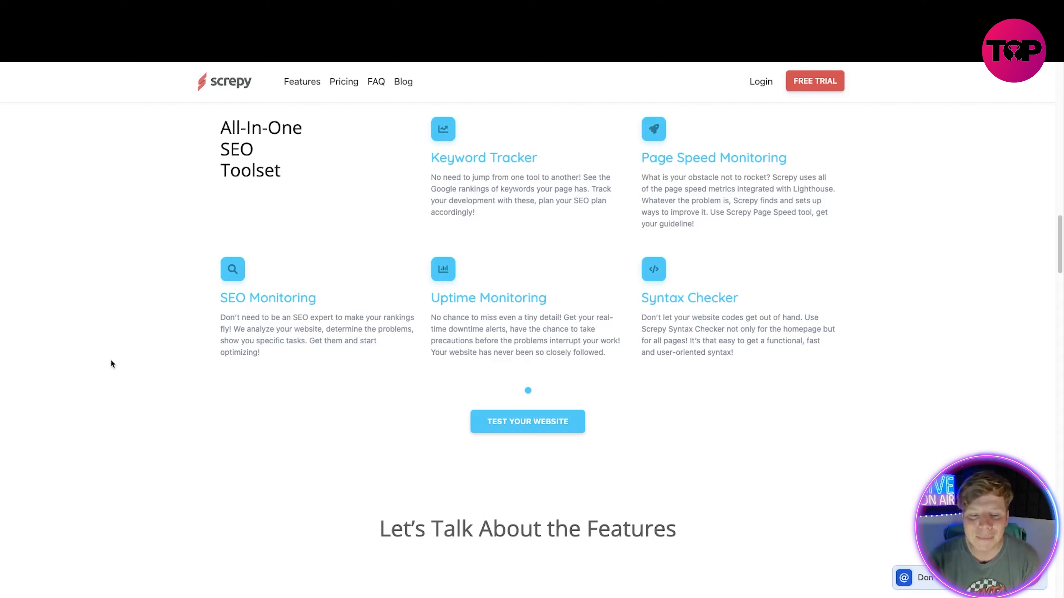
mouse_move(478, 309)
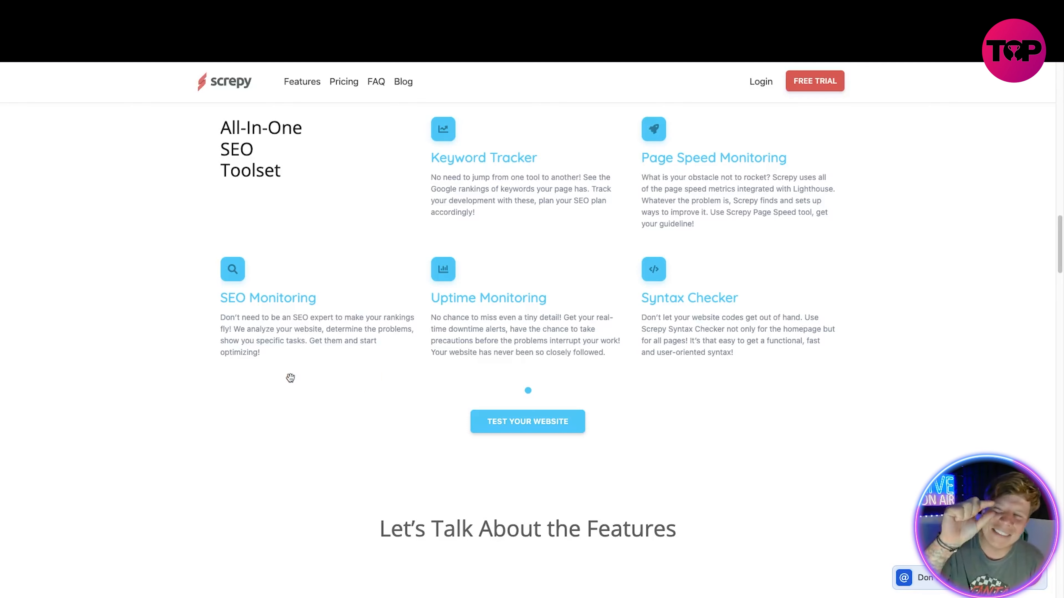
mouse_move(613, 333)
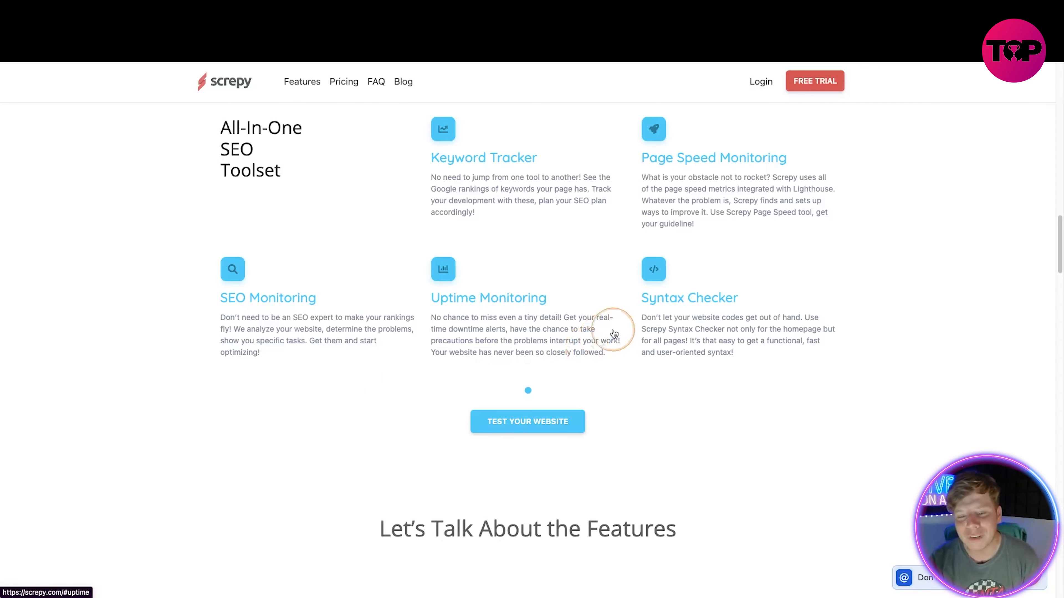
mouse_move(671, 349)
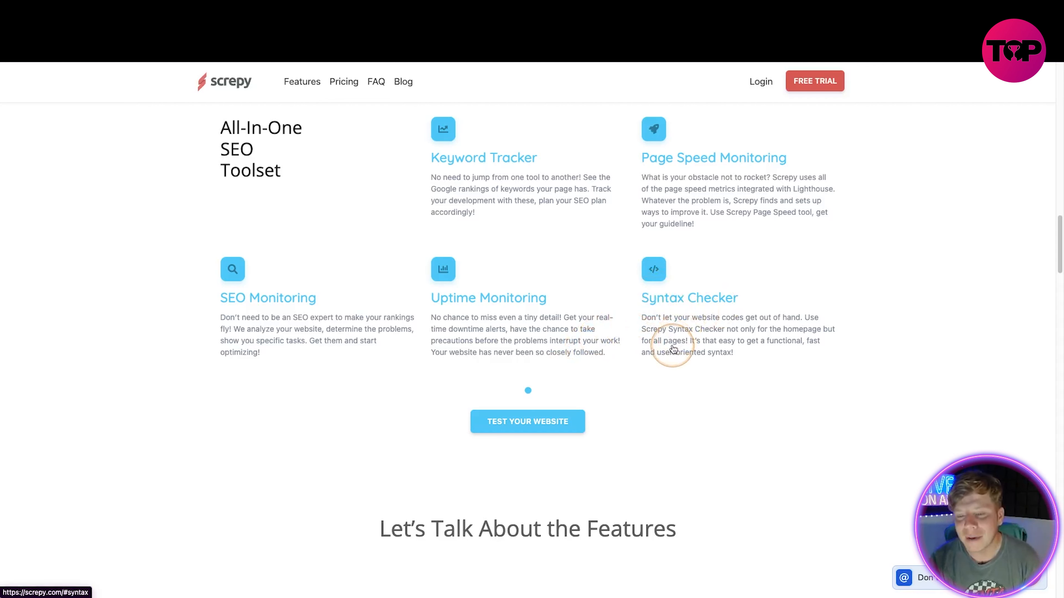
mouse_move(599, 367)
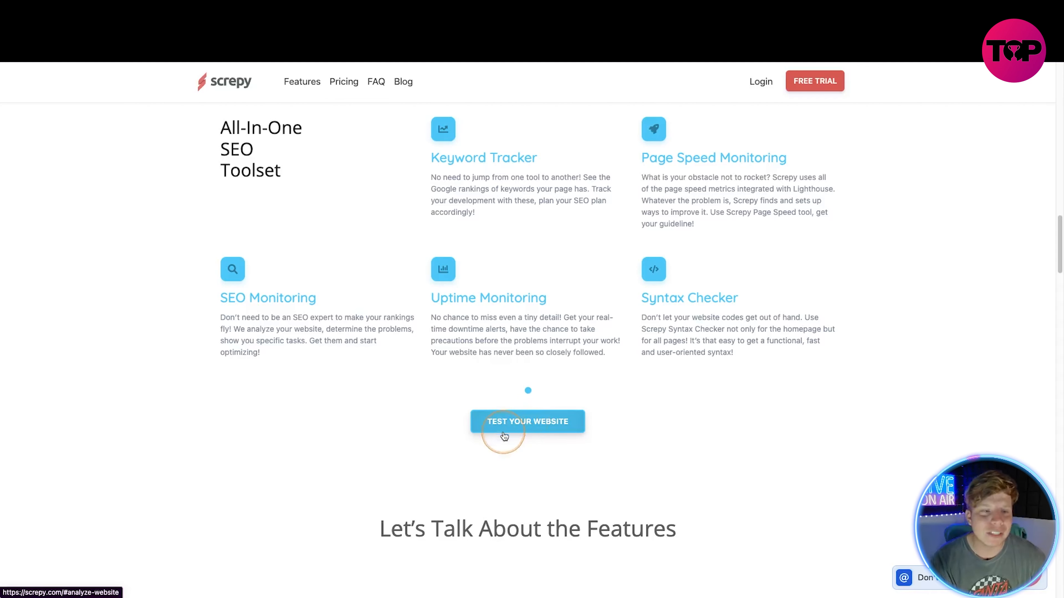
Scroll past Auto-Generated Tasks down to the Keyword Tracker (SERP) feature details.
scroll(down, 3)
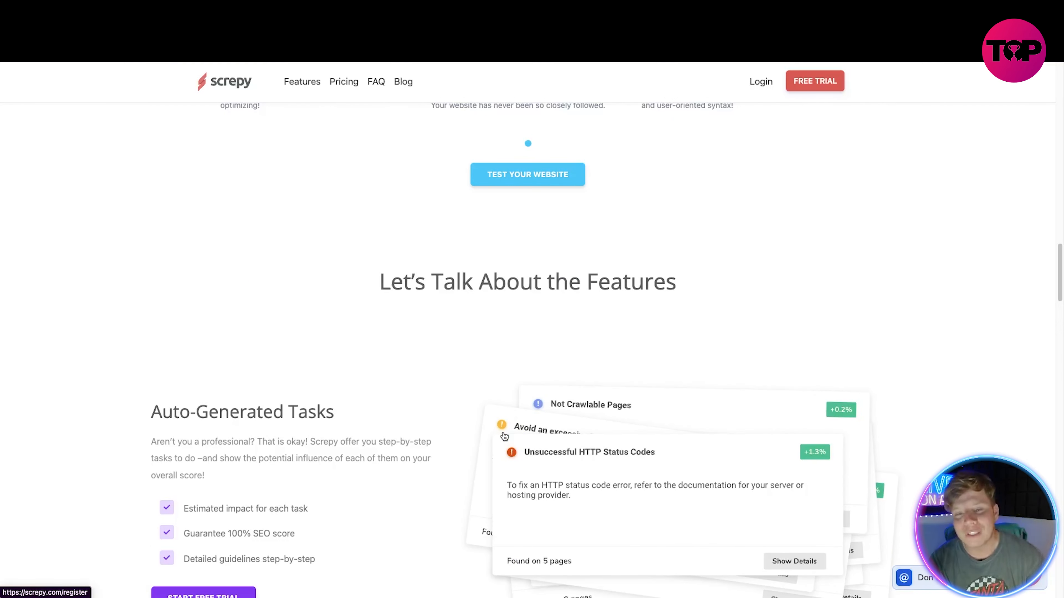
scroll(down, 3)
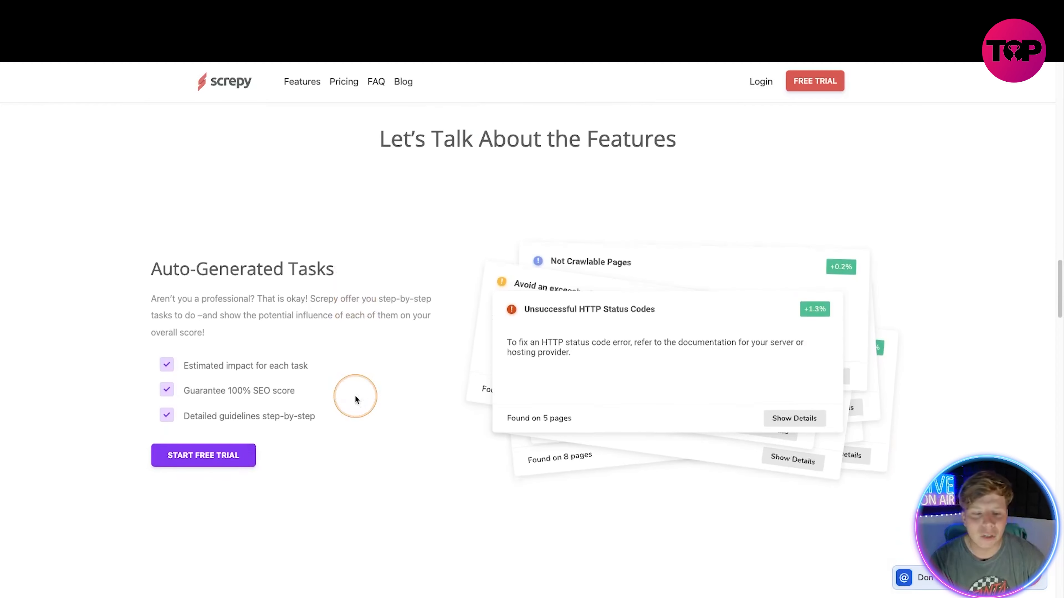
scroll(down, 3)
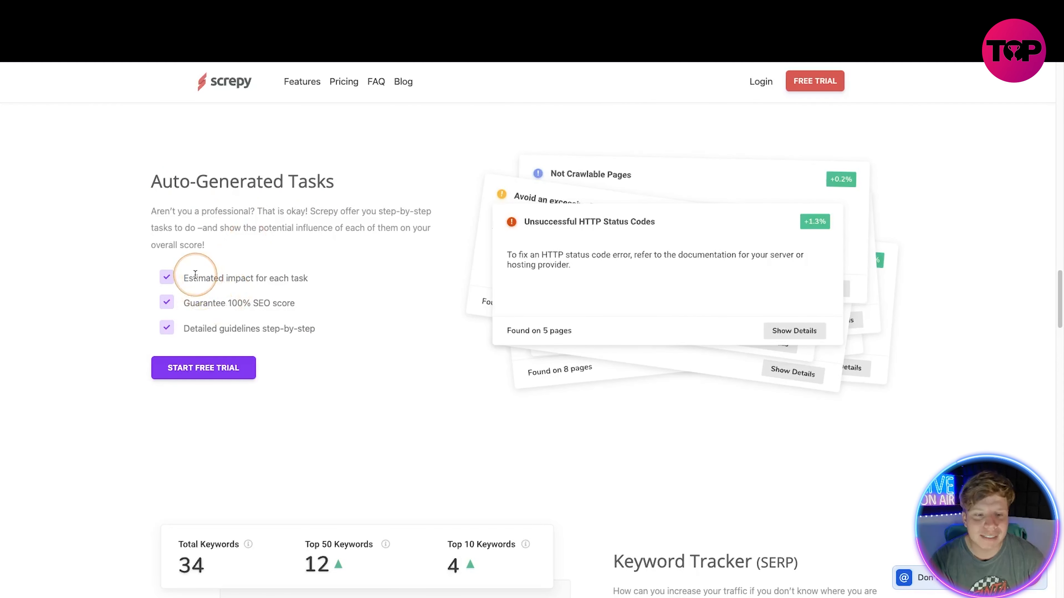
mouse_move(311, 311)
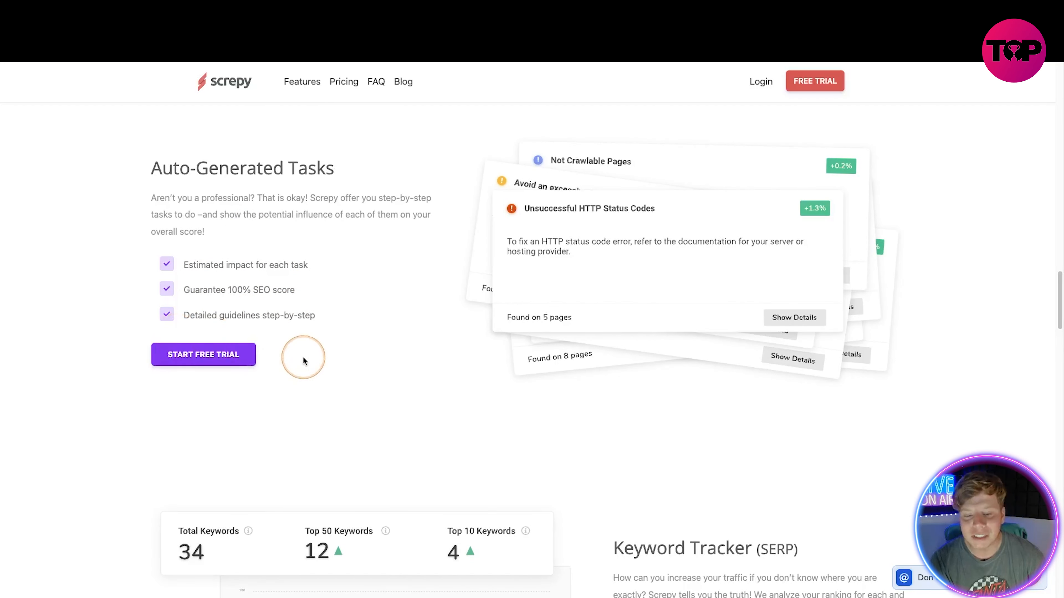
scroll(down, 3)
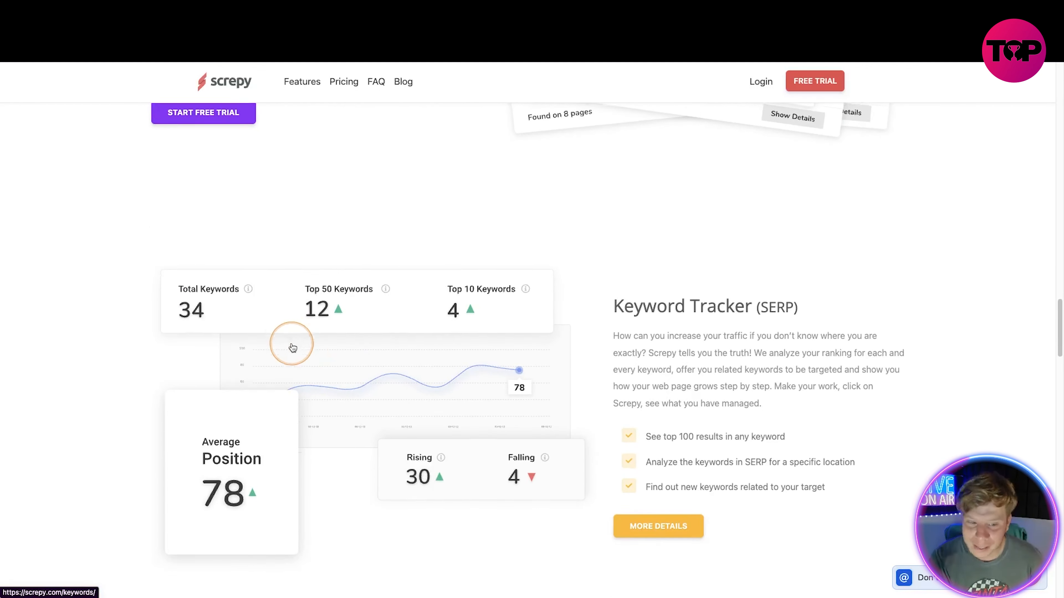
scroll(down, 3)
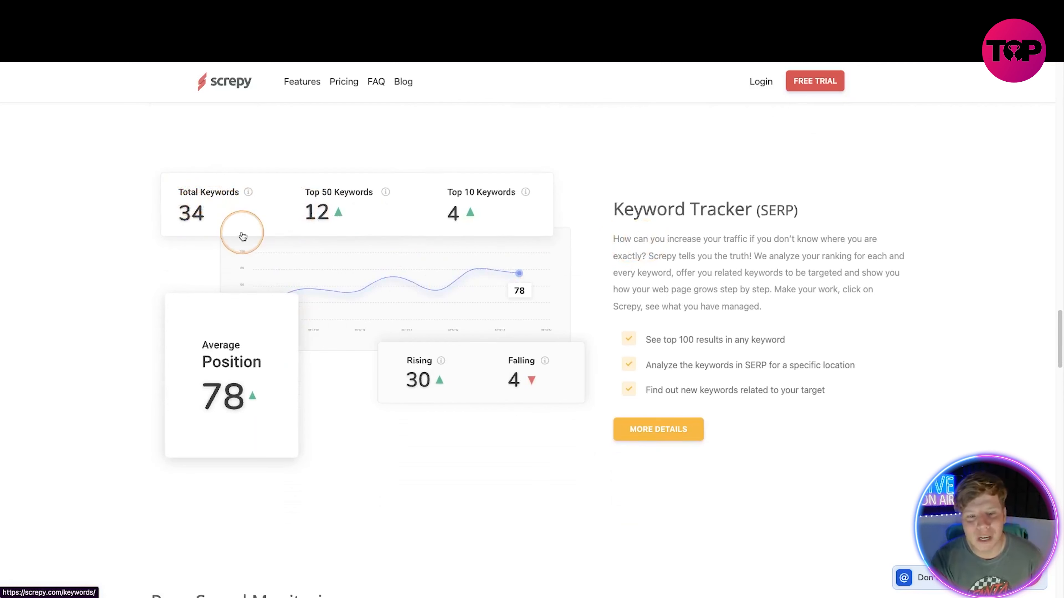
mouse_move(309, 341)
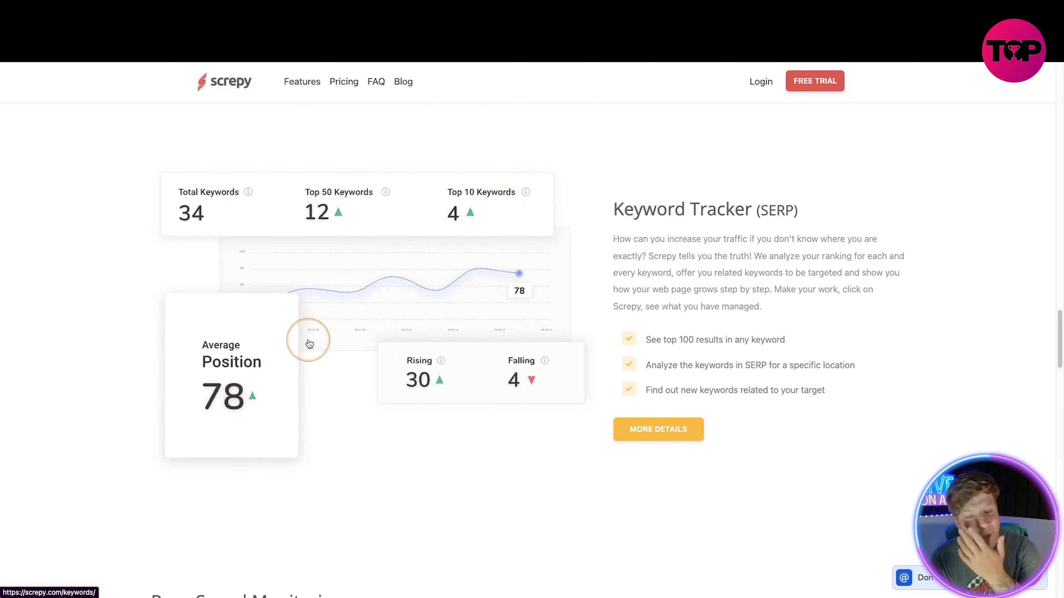
Scroll through Page Speed Monitoring and SEO Monitoring to the Uptime Monitoring details.
scroll(down, 3)
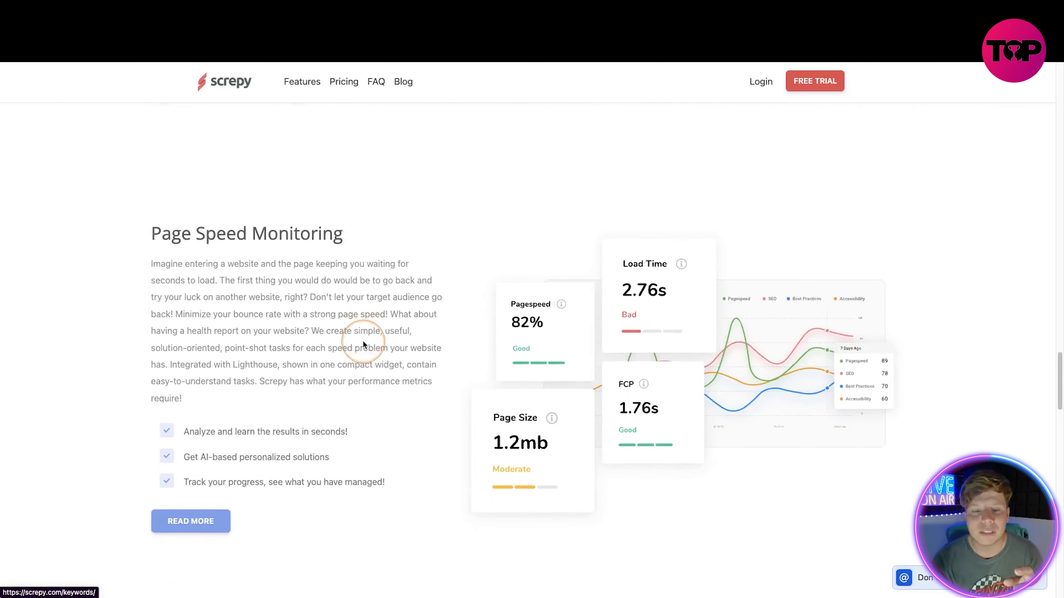
scroll(down, 3)
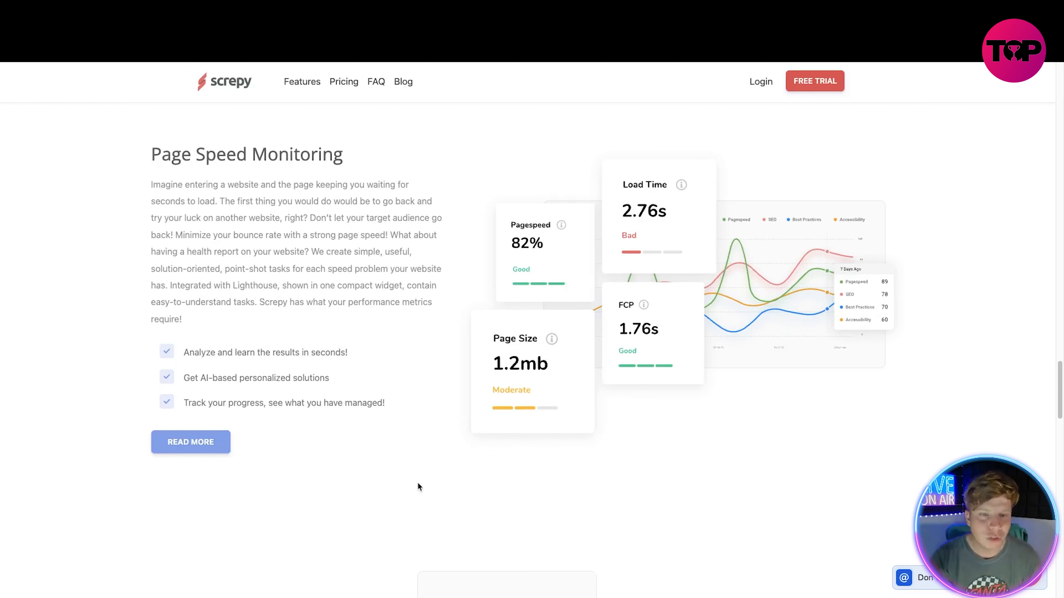
scroll(down, 3)
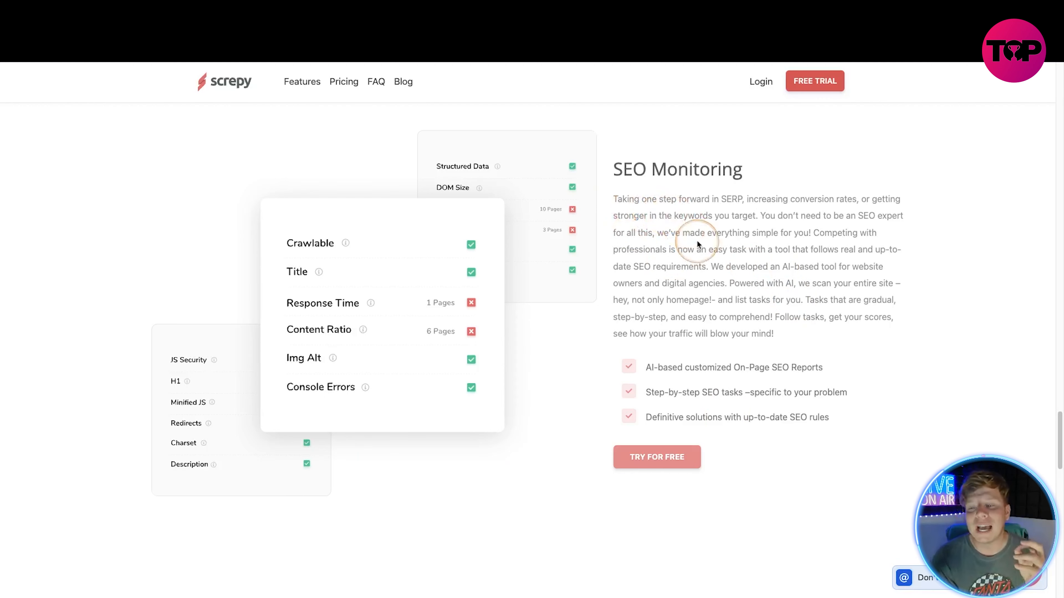
mouse_move(611, 329)
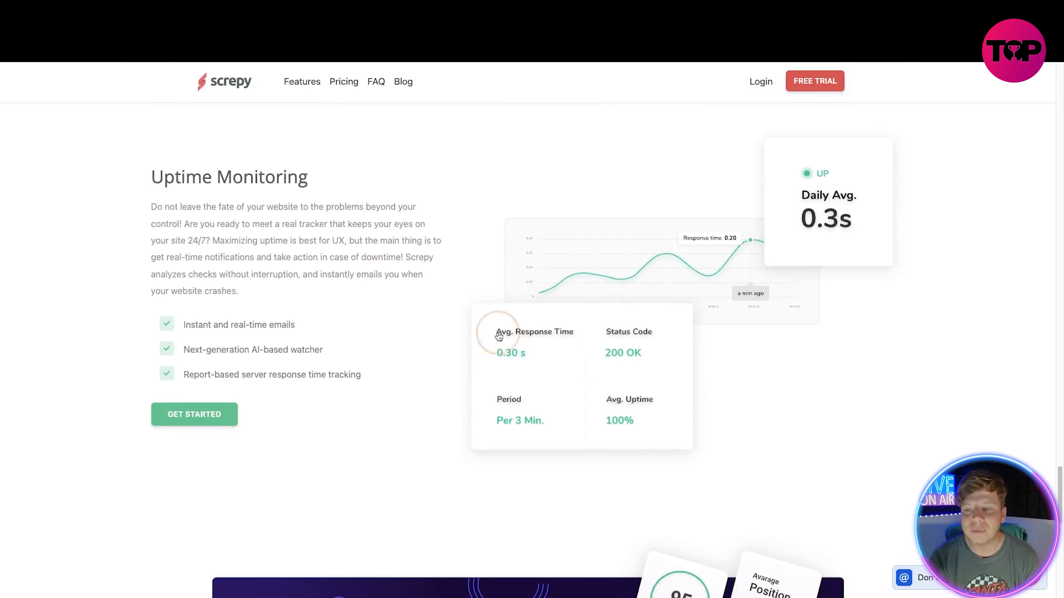
Scroll down to the Plans & Pricing section with Lite, Pro and Advanced cards.
scroll(down, 3)
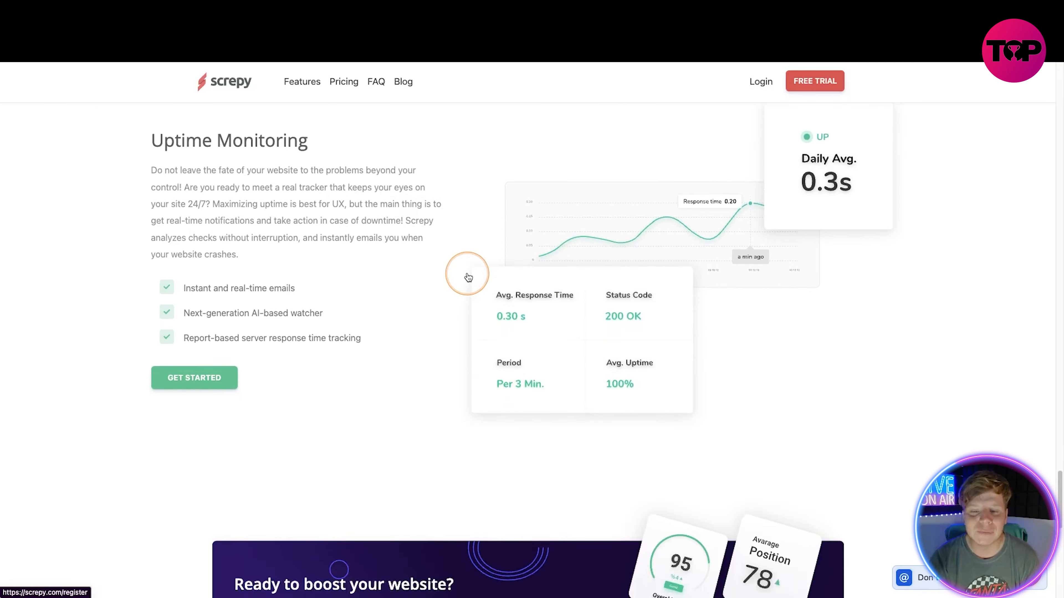
scroll(down, 3)
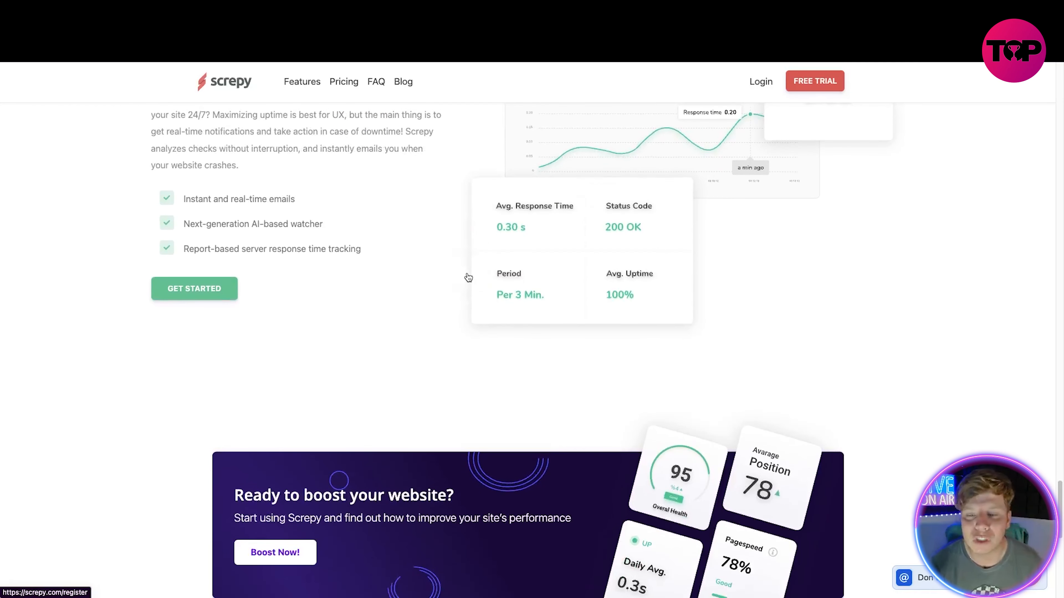
scroll(down, 3)
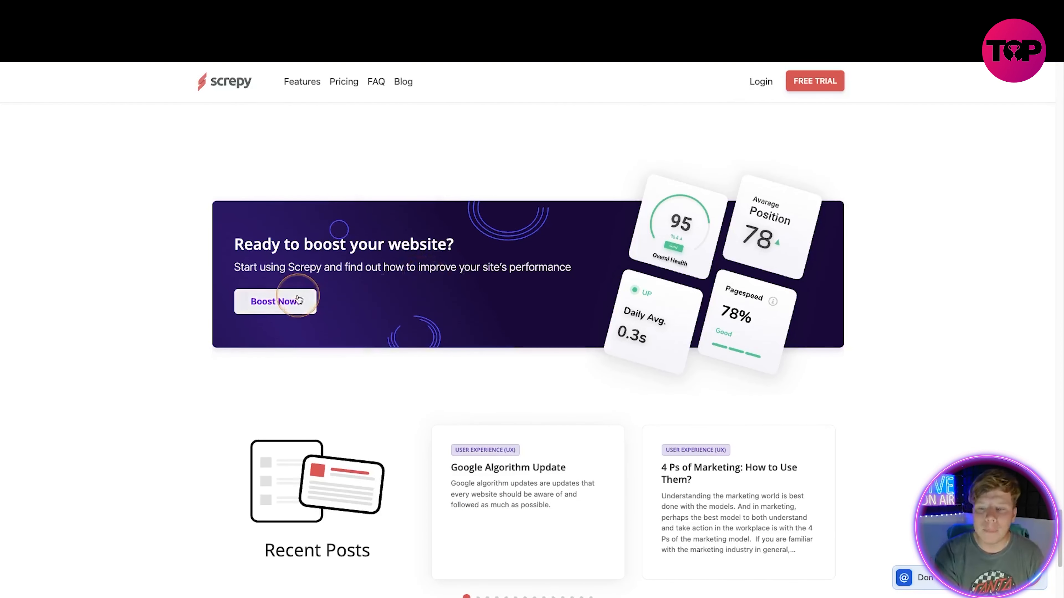
scroll(down, 3)
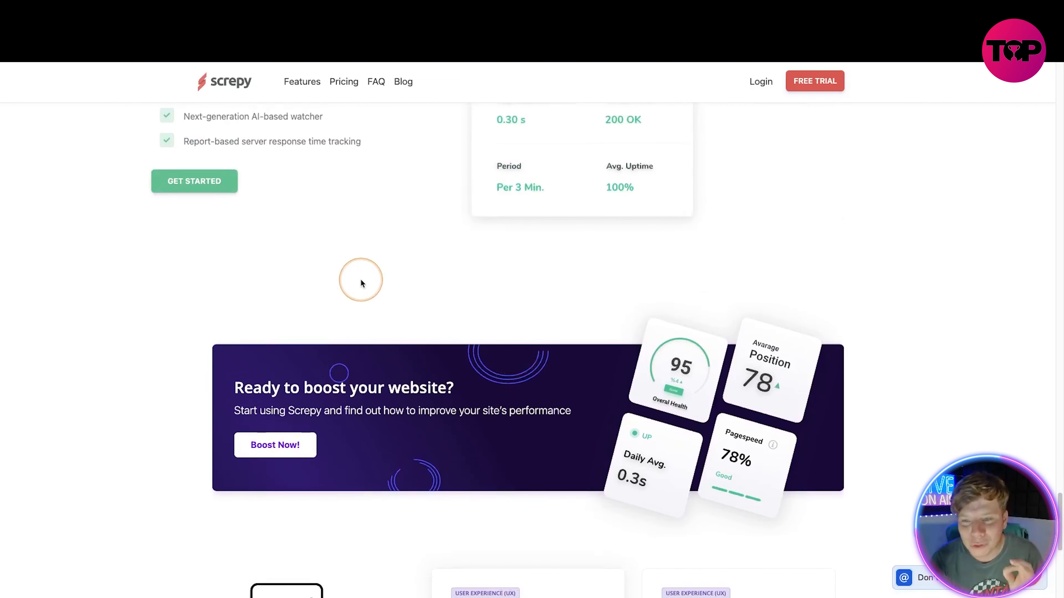
mouse_move(348, 211)
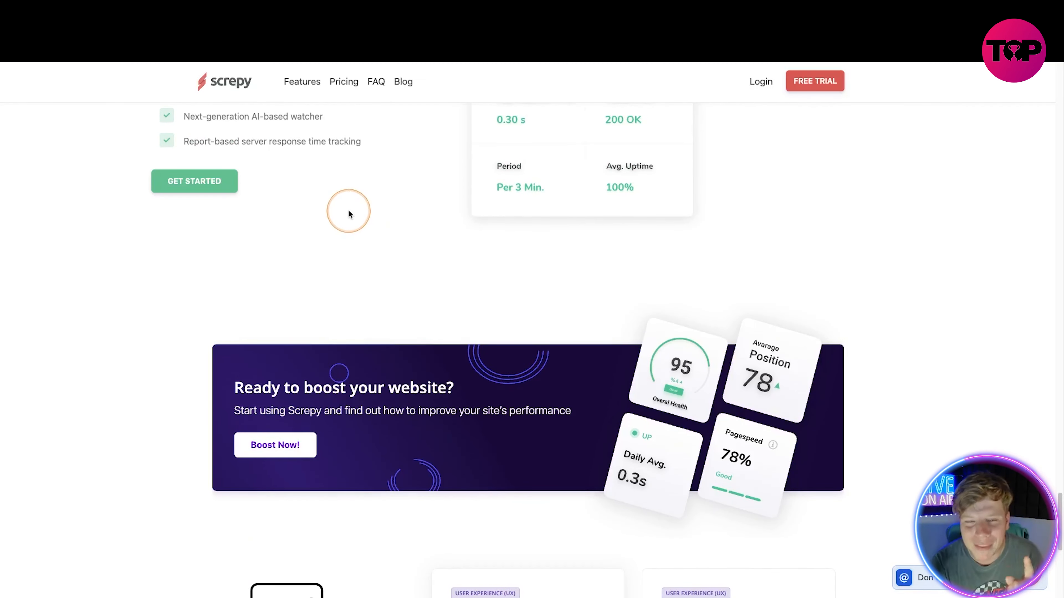
mouse_move(344, 81)
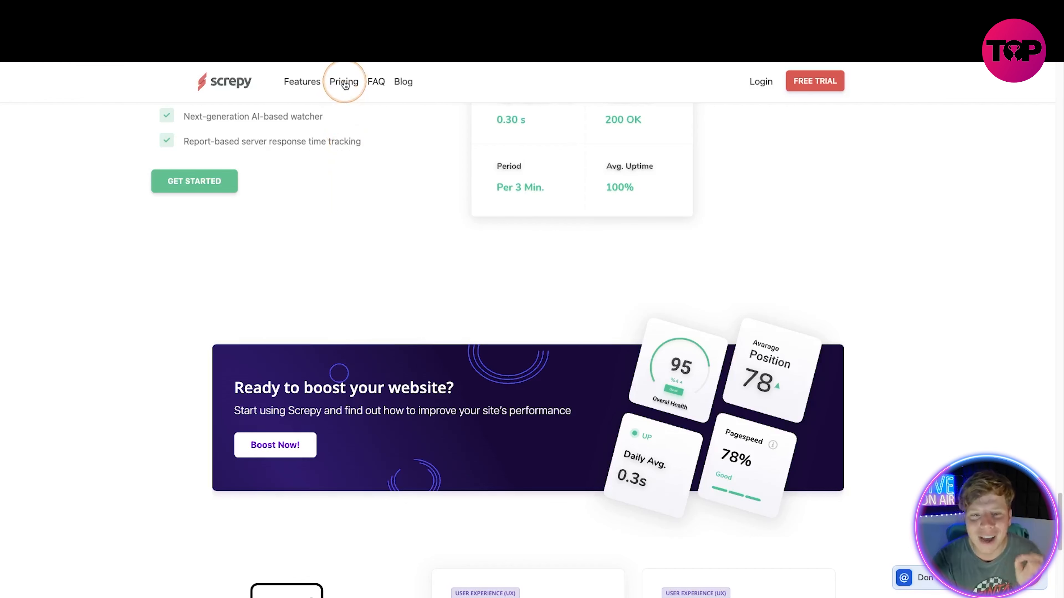
Compare annual and monthly toggles, settling on monthly prices: Lite $5, Pro $15, Advanced $30.
click(343, 82)
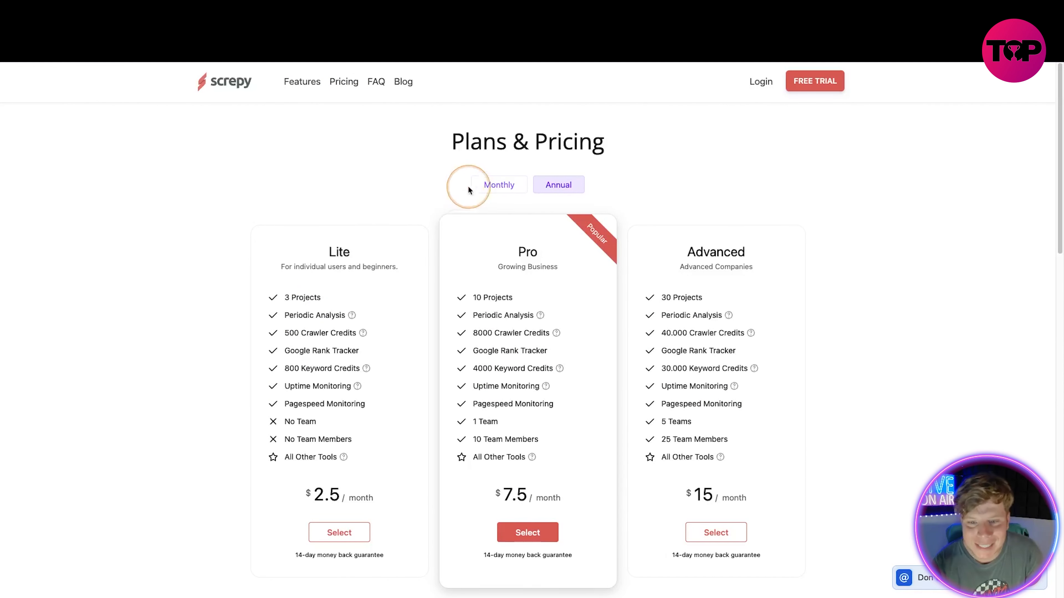
click(500, 185)
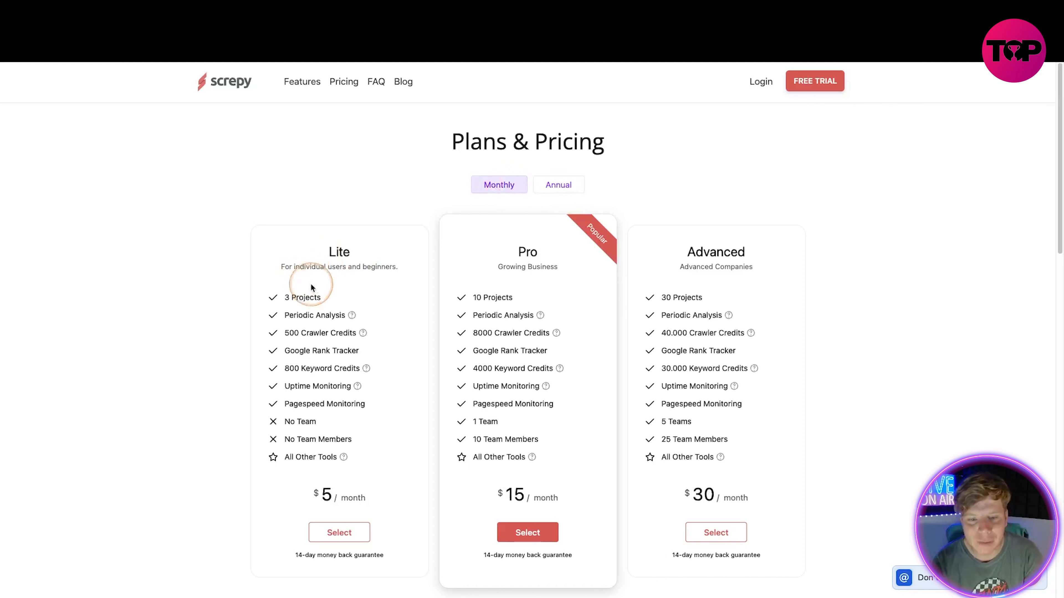
scroll(down, 3)
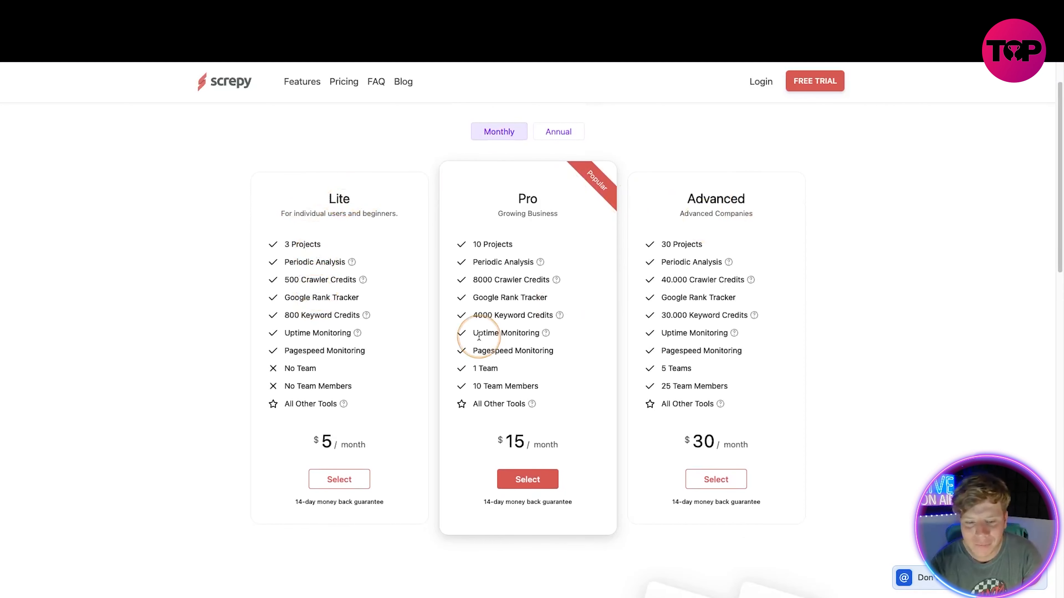
scroll(down, 3)
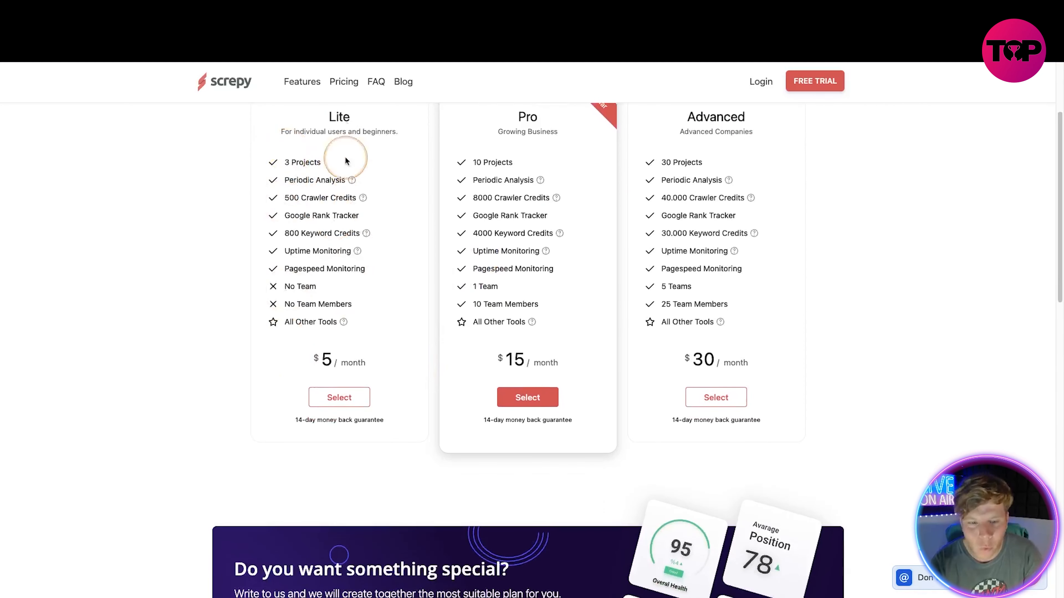
mouse_move(319, 243)
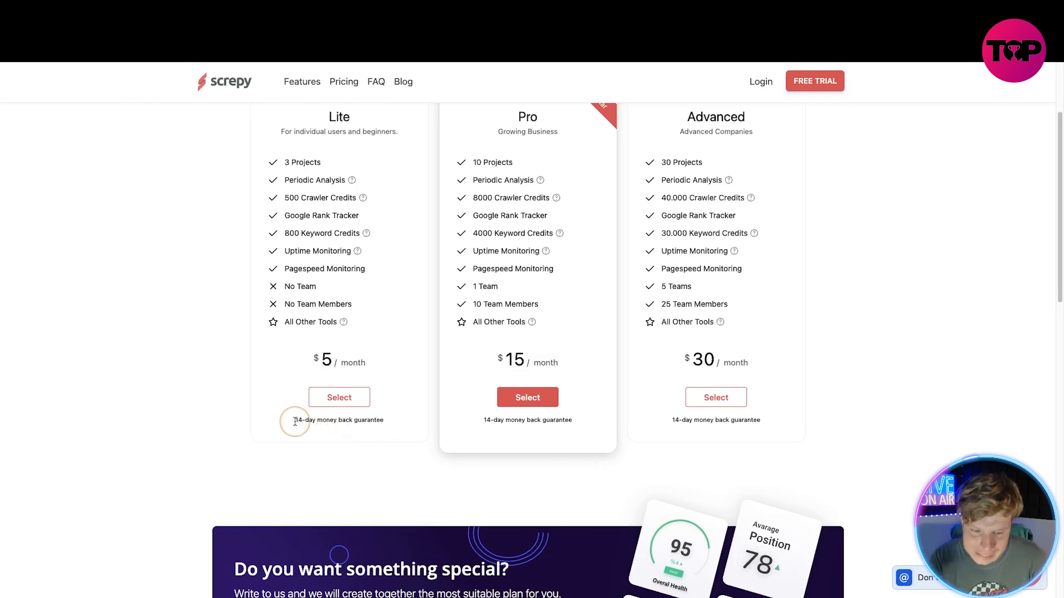
drag(294, 420, 382, 420)
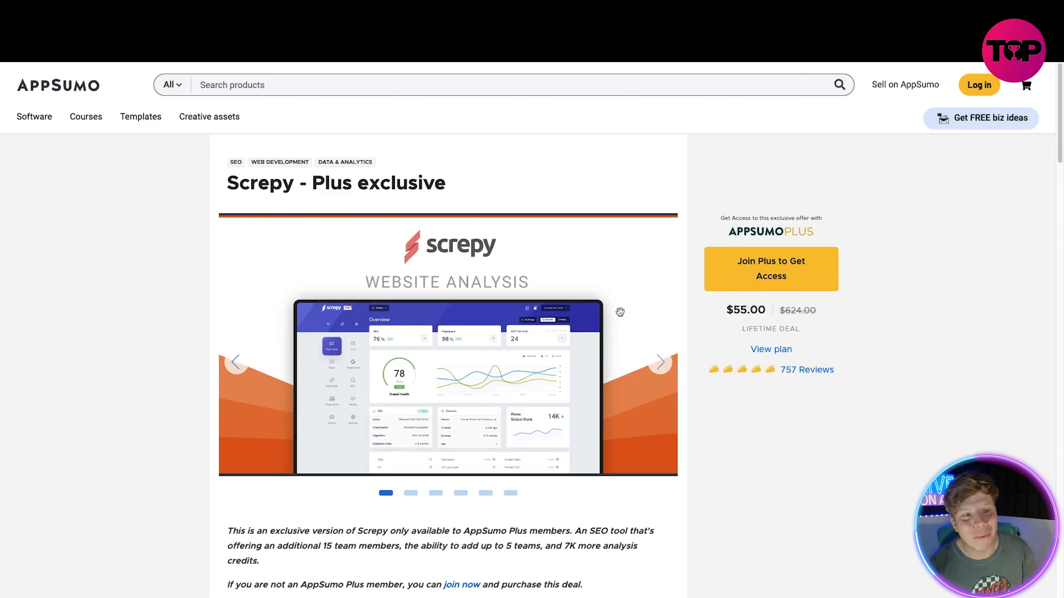
Review AppSumo's Screpy Pro+ $55 one-time deal (was $624) and its feature list, then return to Screpy pricing.
scroll(down, 3)
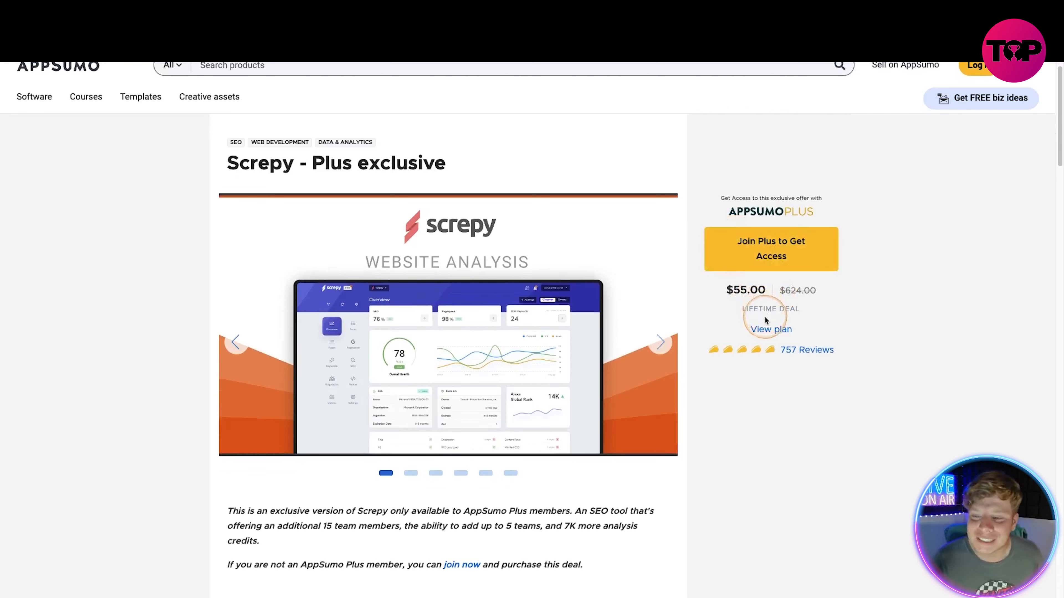
scroll(down, 3)
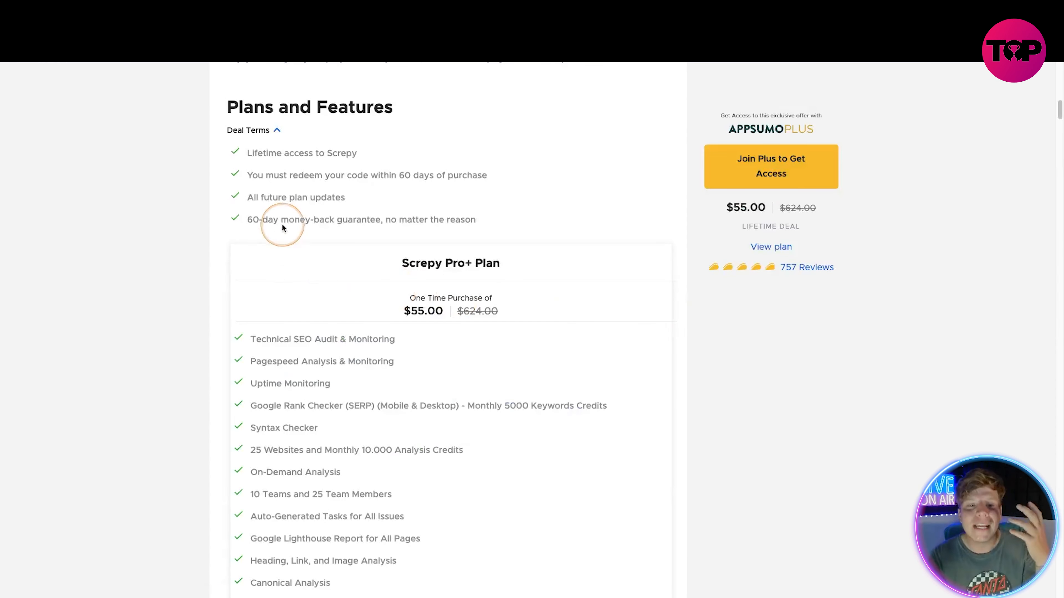
mouse_move(308, 168)
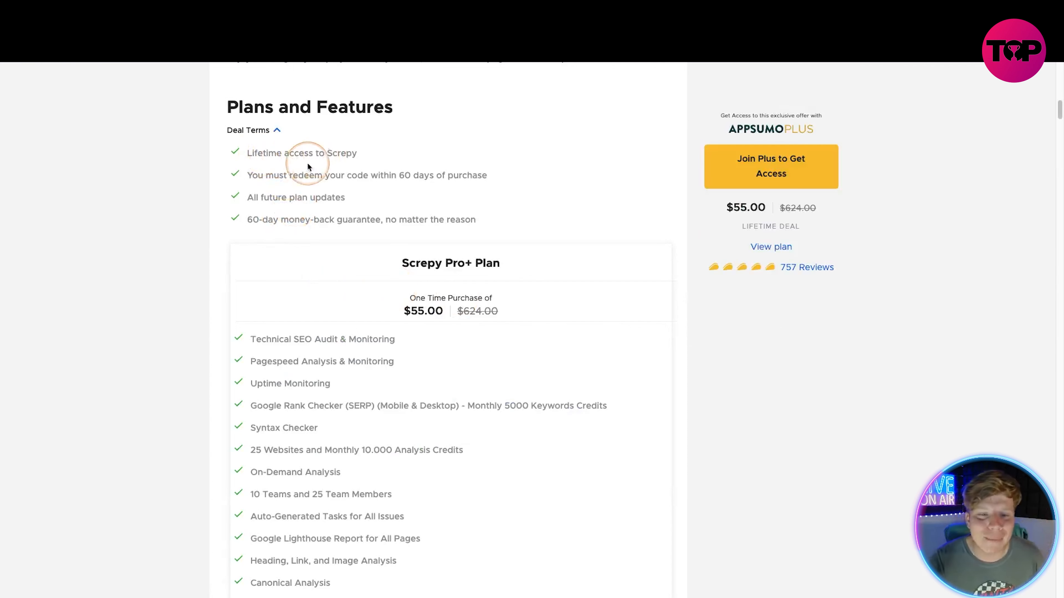
mouse_move(381, 200)
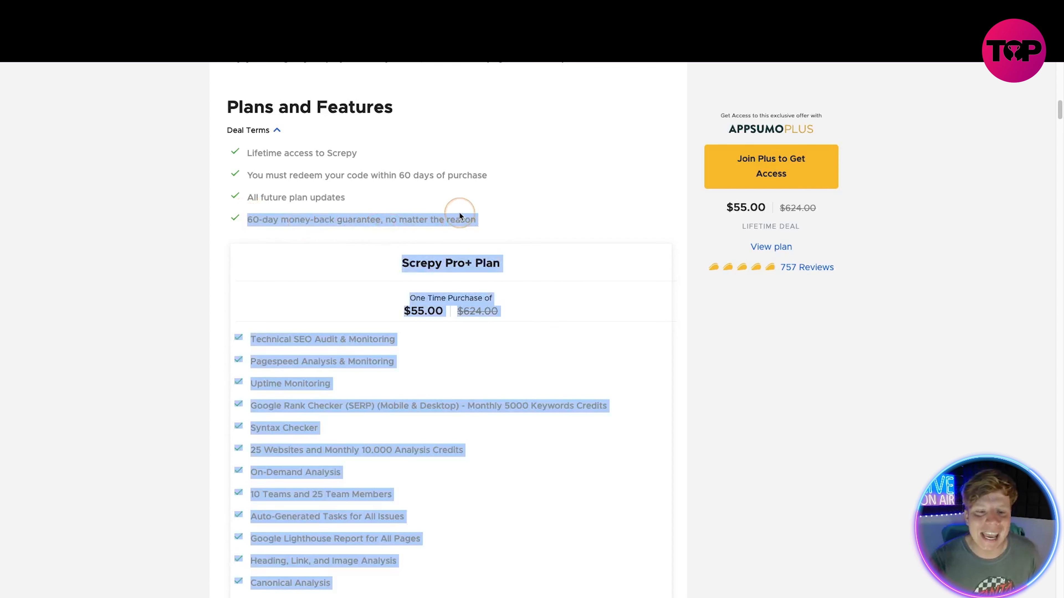
click(196, 246)
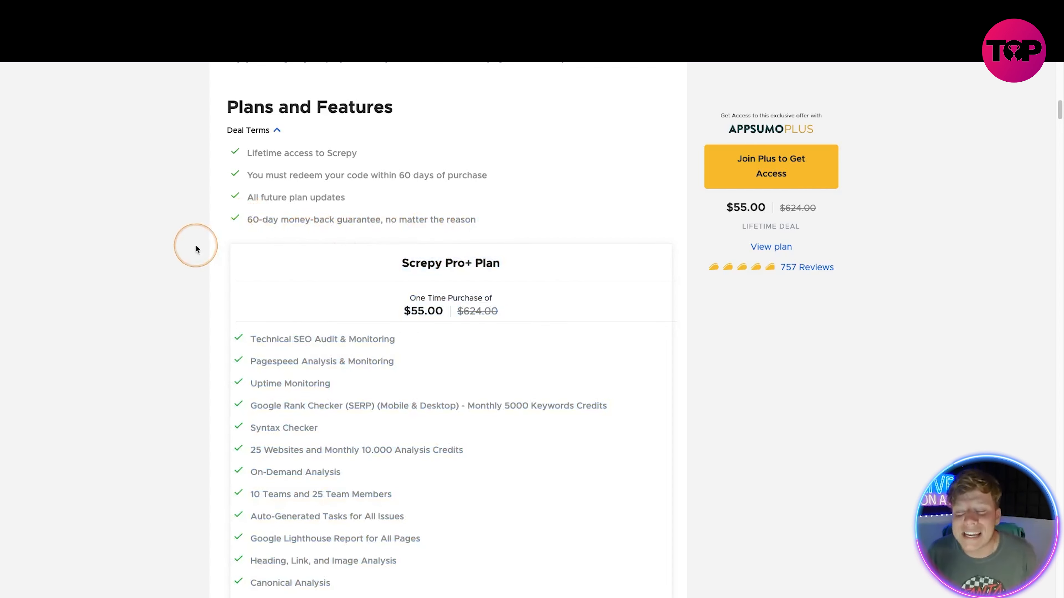
scroll(down, 3)
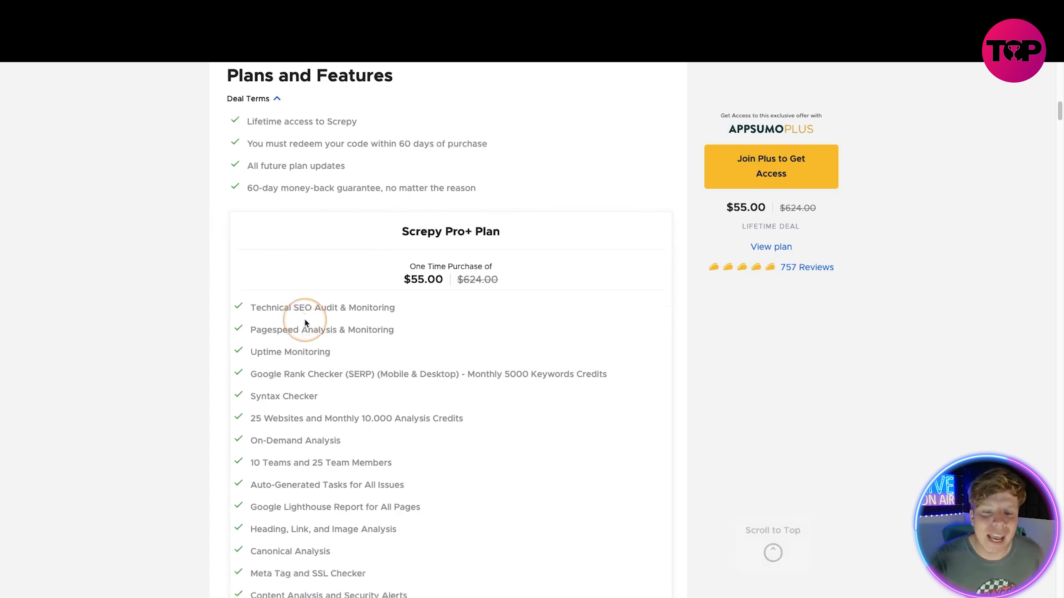
scroll(down, 3)
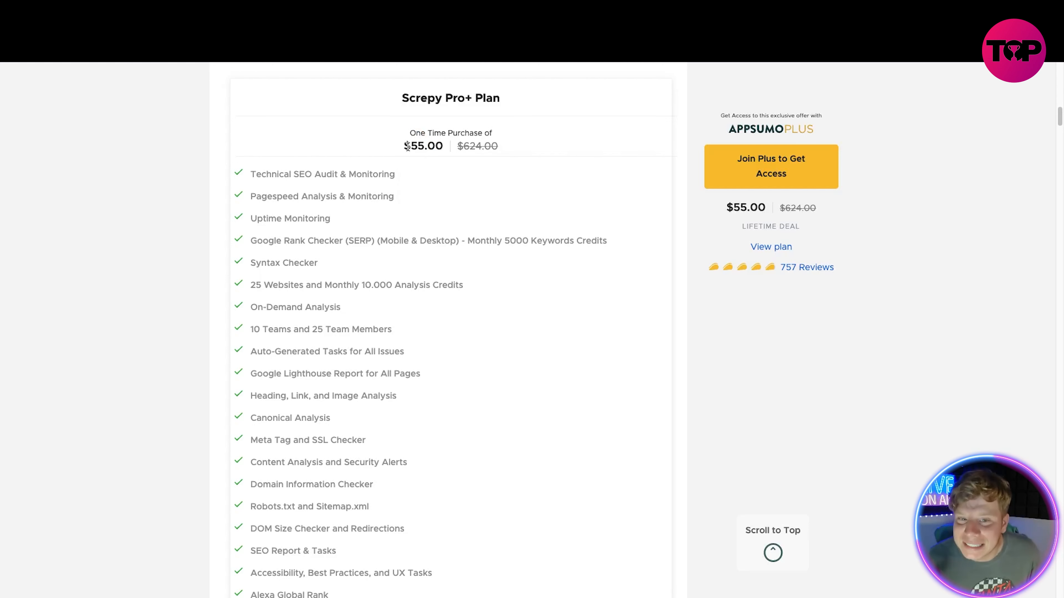
double_click(423, 146)
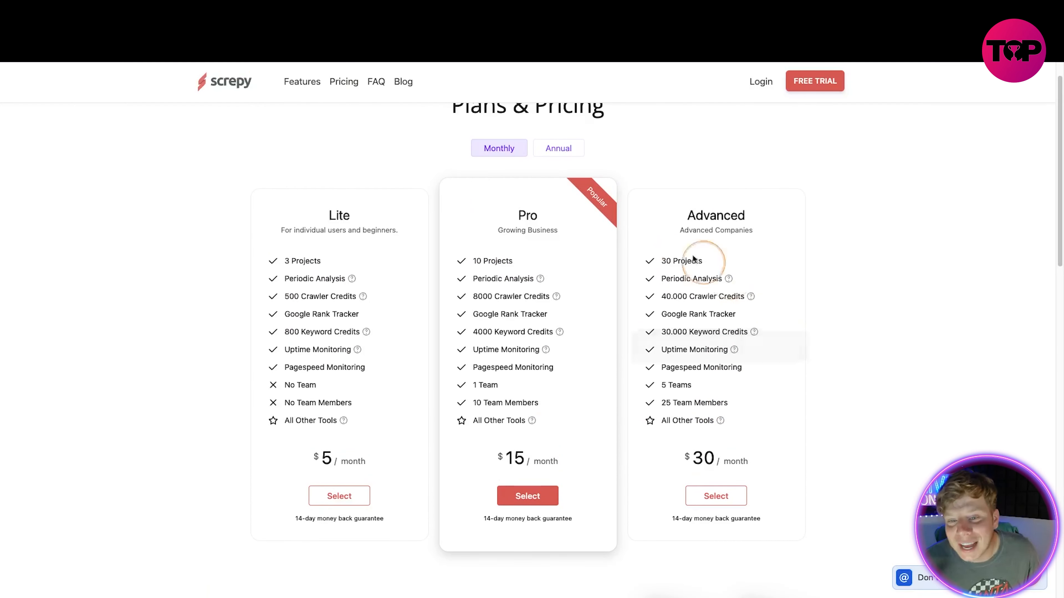
Show the annual prices: Lite $2.5, Pro $7.5 and Advanced $15 per month.
click(558, 148)
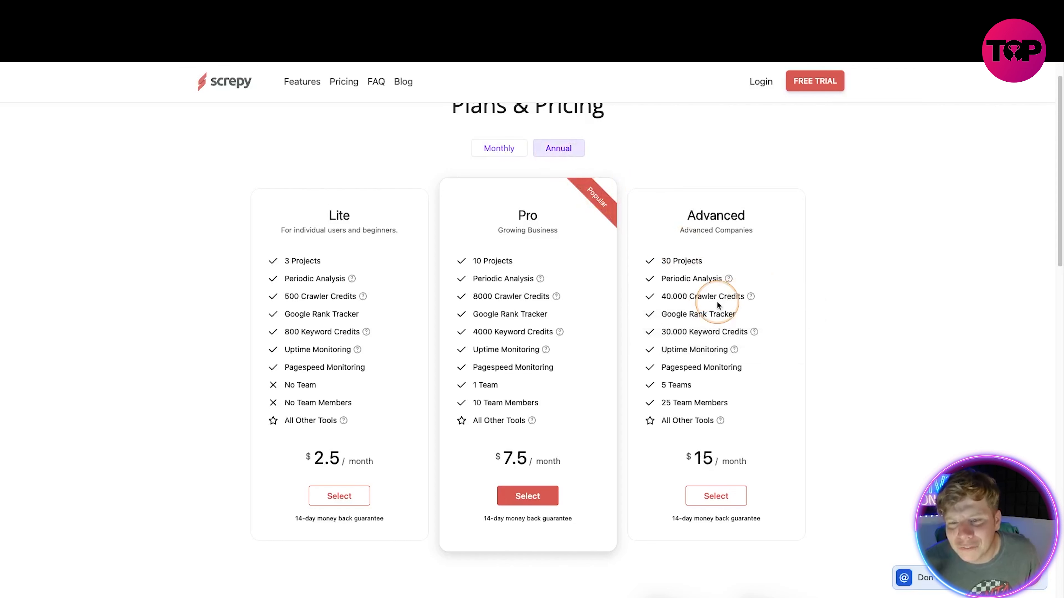
scroll(down, 3)
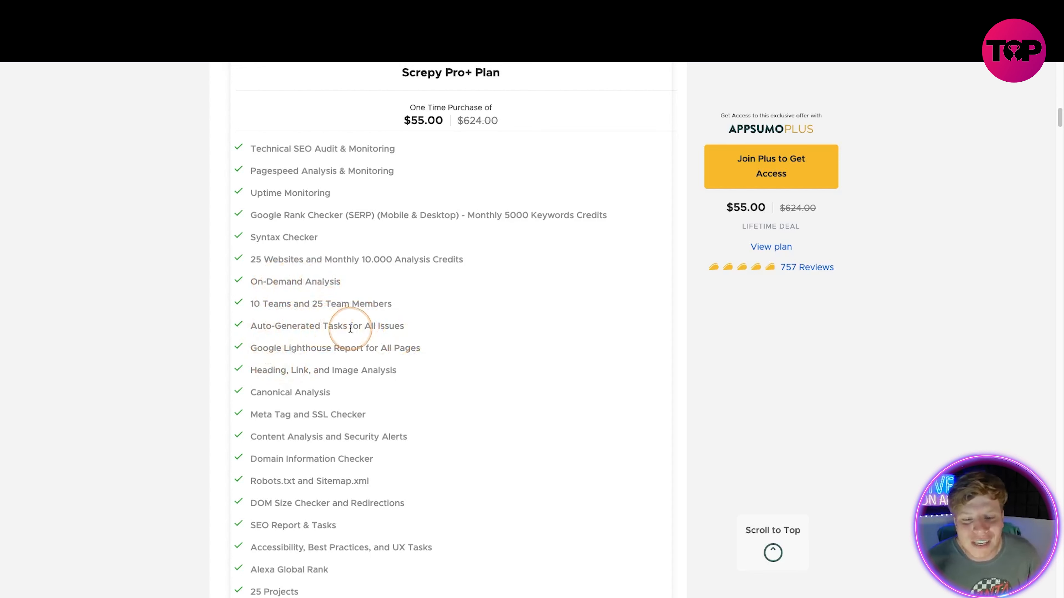
Read AppSumo's Pro+ feature list down to the stacking terms (up to 10 codes), then return to Screpy's annual plans.
scroll(down, 3)
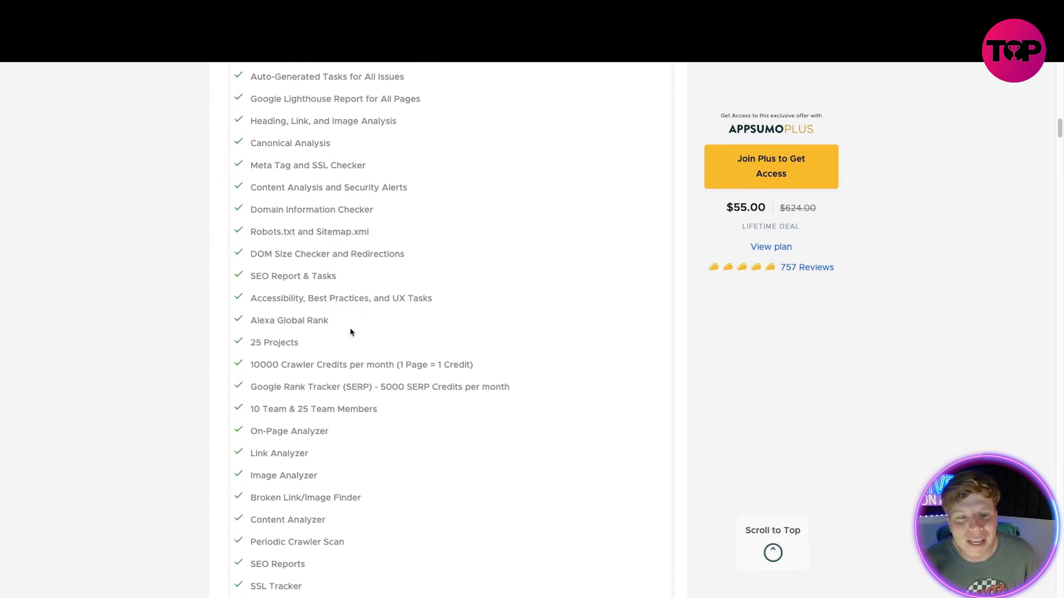
click(308, 155)
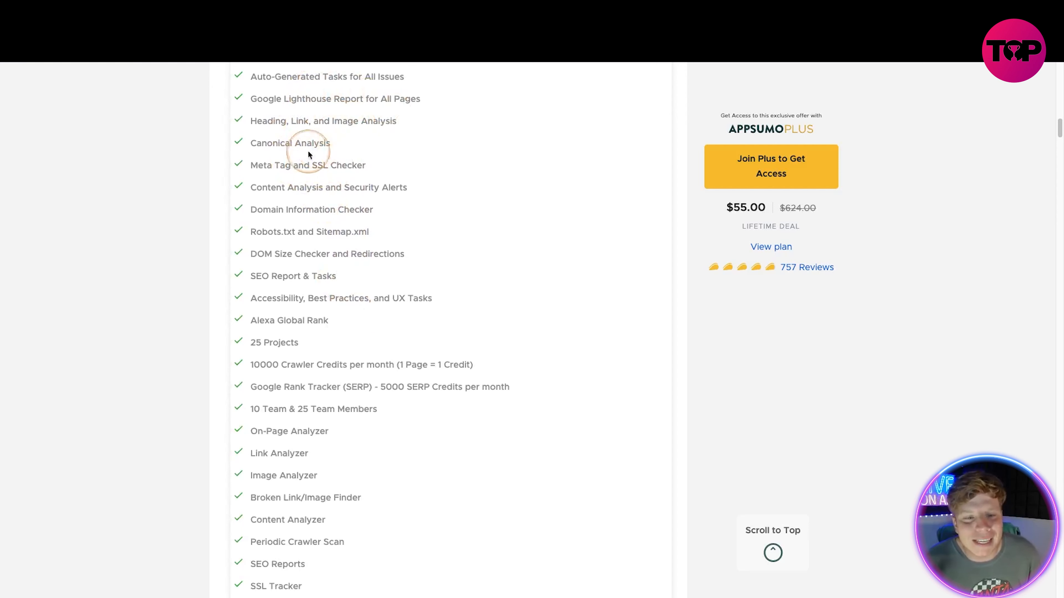
mouse_move(269, 162)
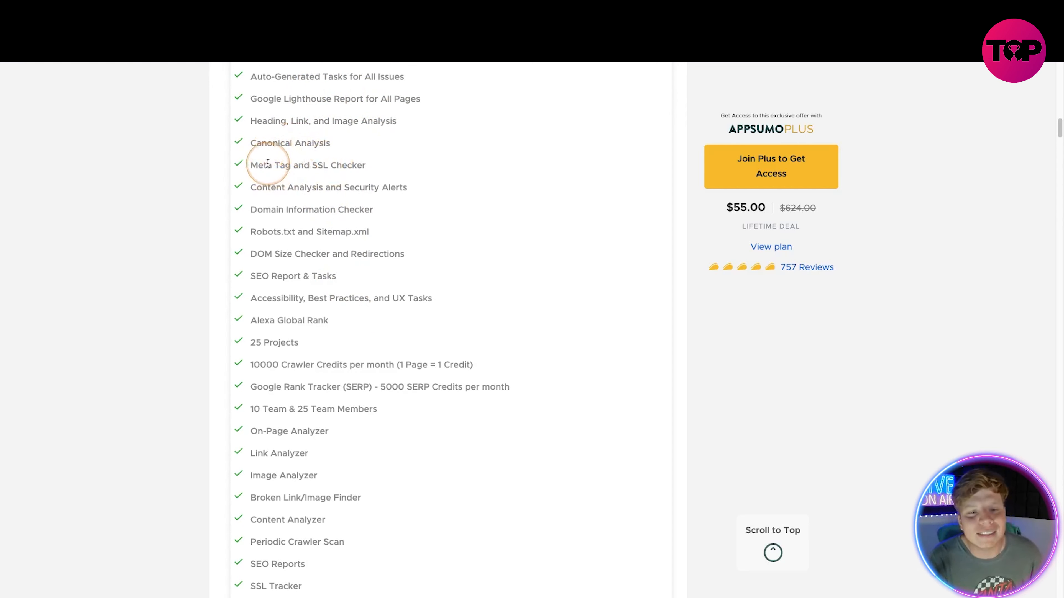
mouse_move(359, 192)
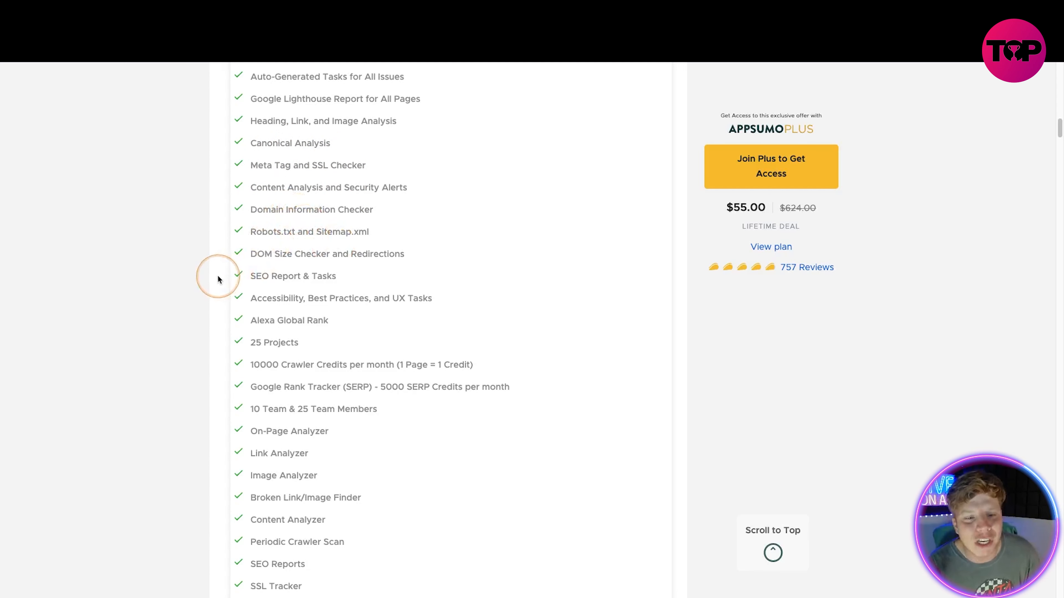
mouse_move(203, 288)
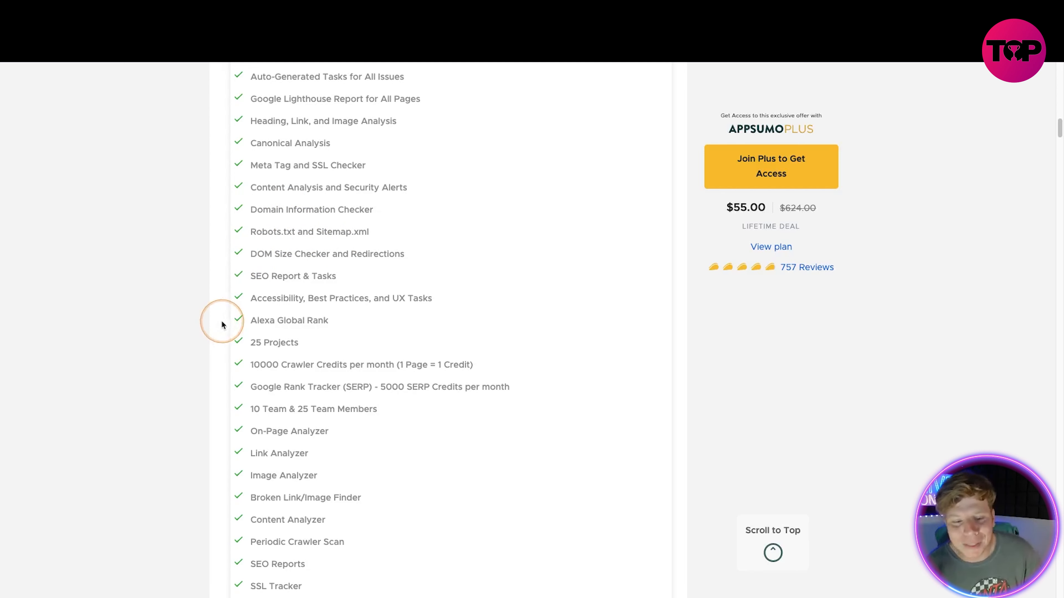
scroll(down, 3)
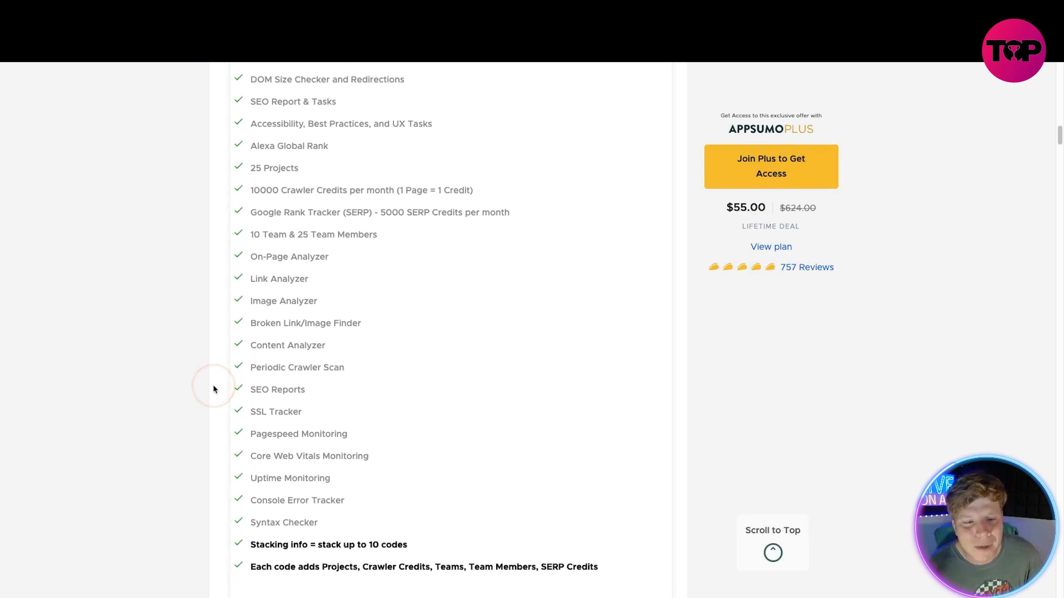
scroll(down, 3)
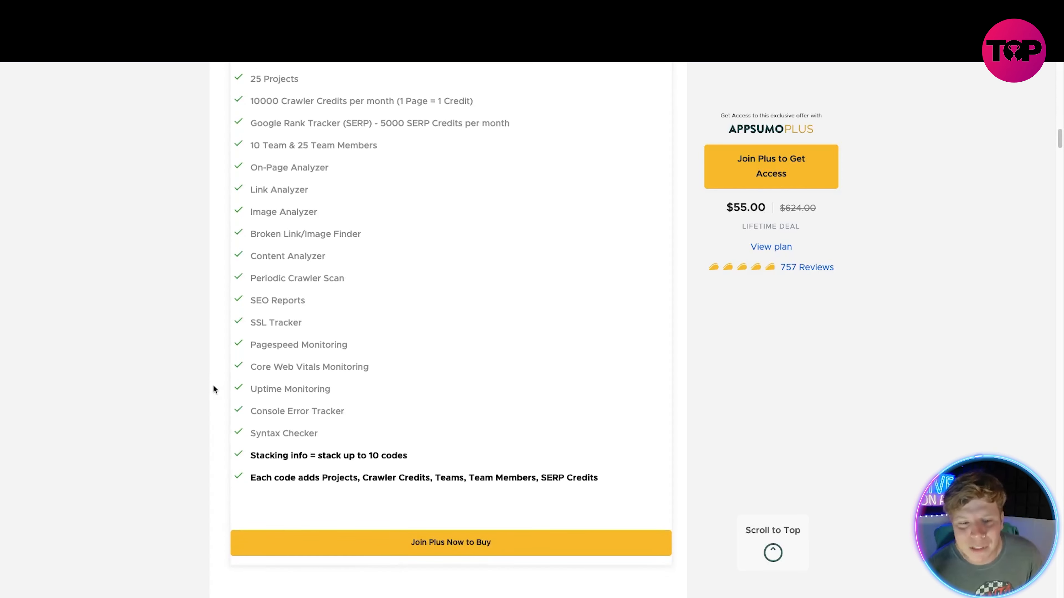
scroll(down, 3)
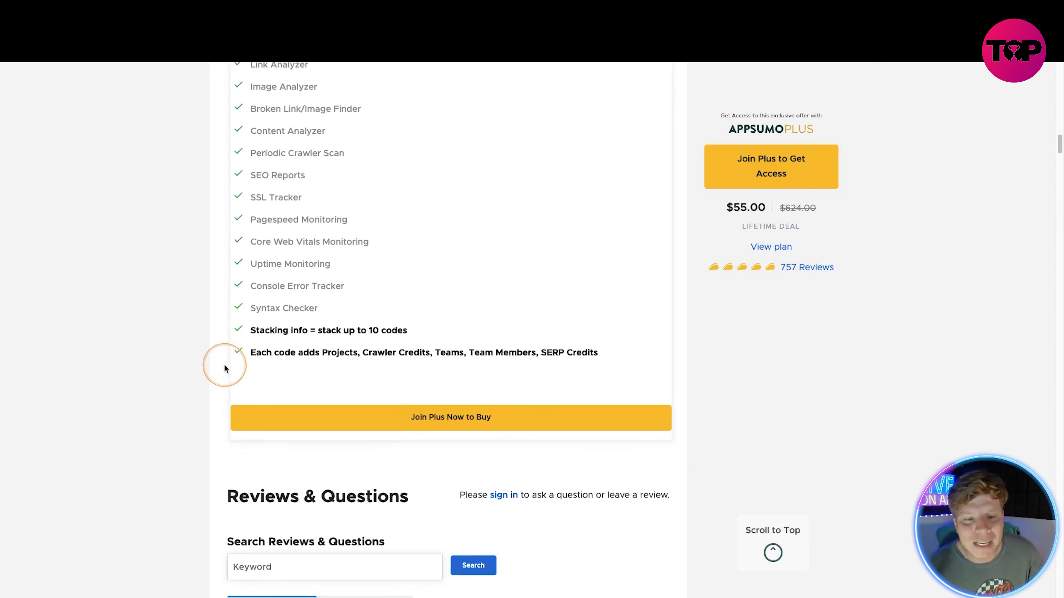
scroll(down, 3)
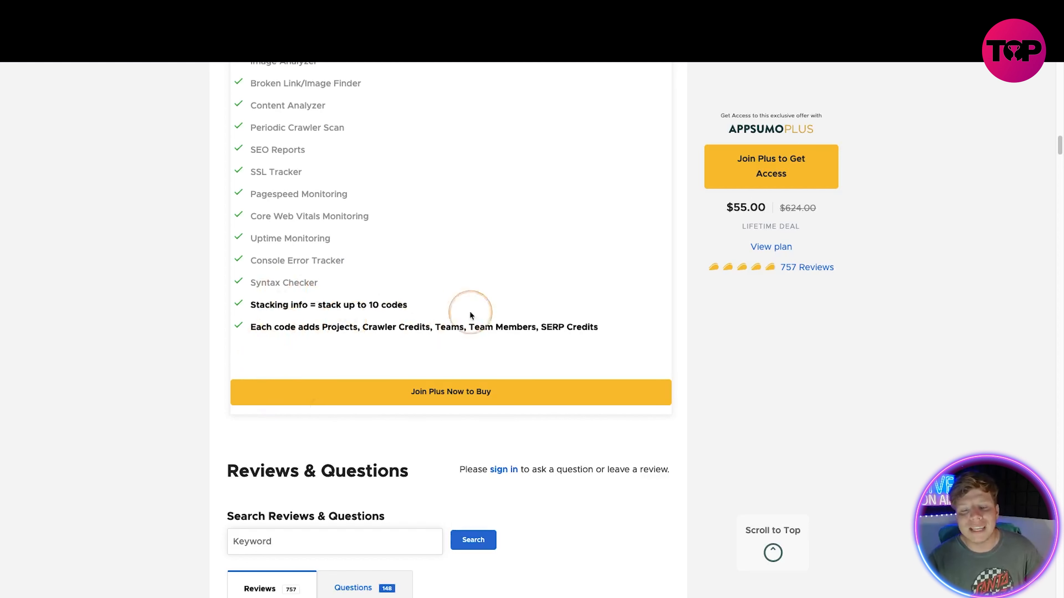
mouse_move(120, 330)
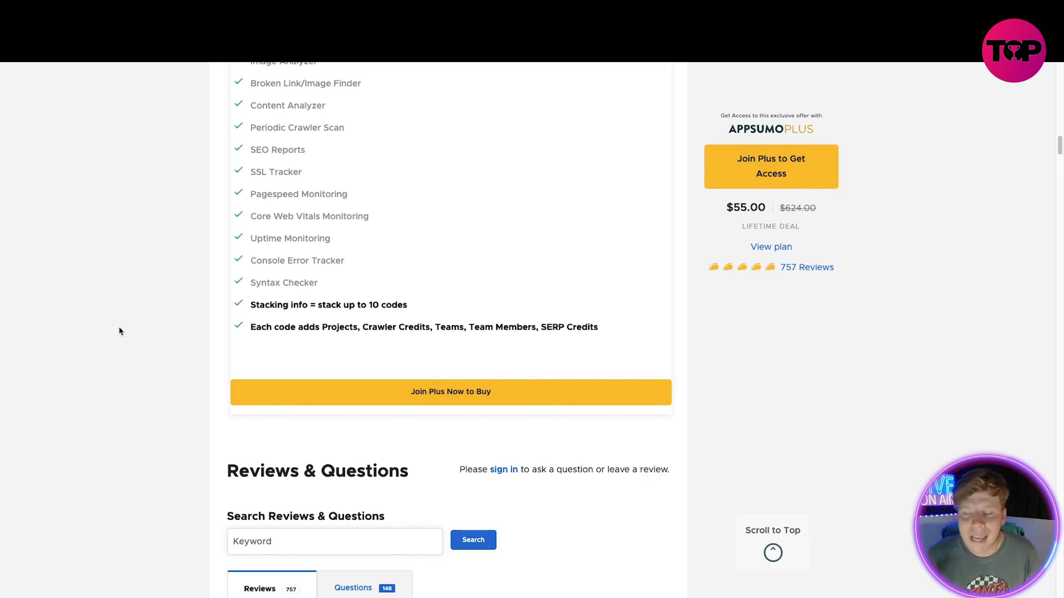
click(285, 339)
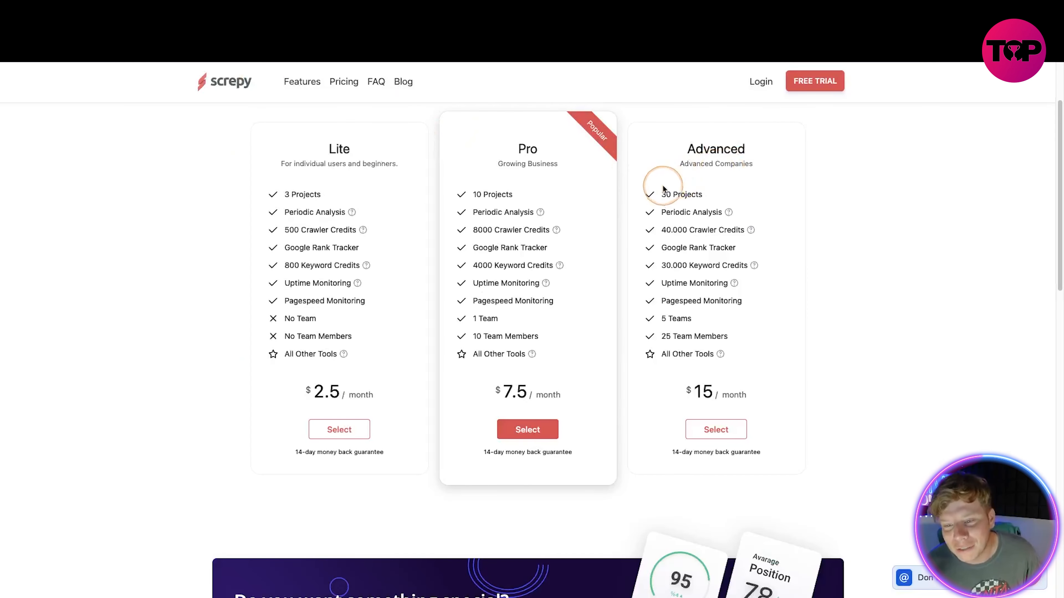
Switch the plans back to monthly prices: Lite $5, Pro $15 and Advanced $30.
drag(665, 194, 665, 353)
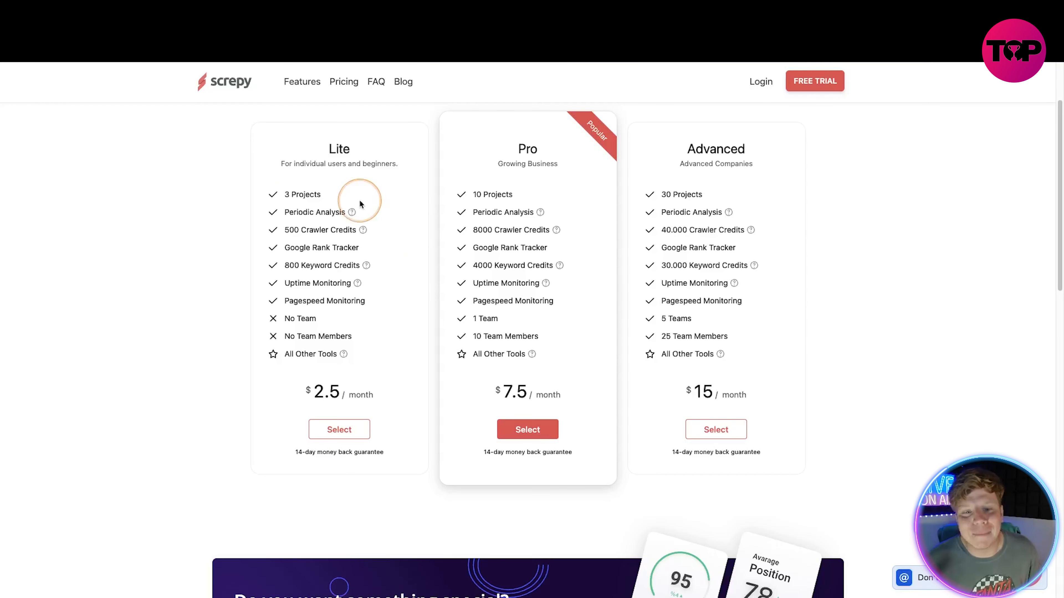
mouse_move(187, 157)
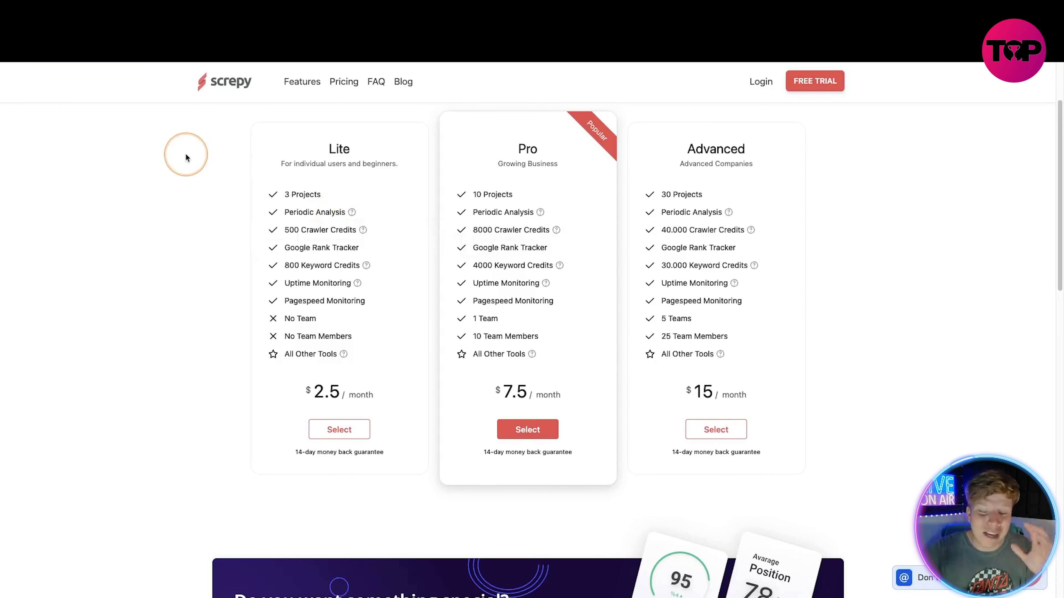
mouse_move(315, 237)
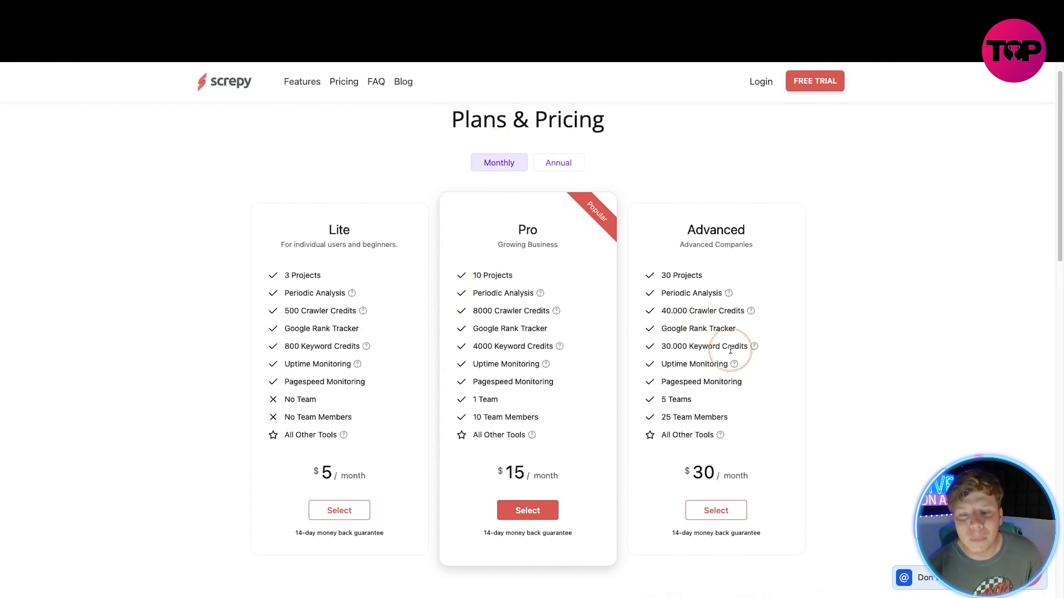
scroll(down, 3)
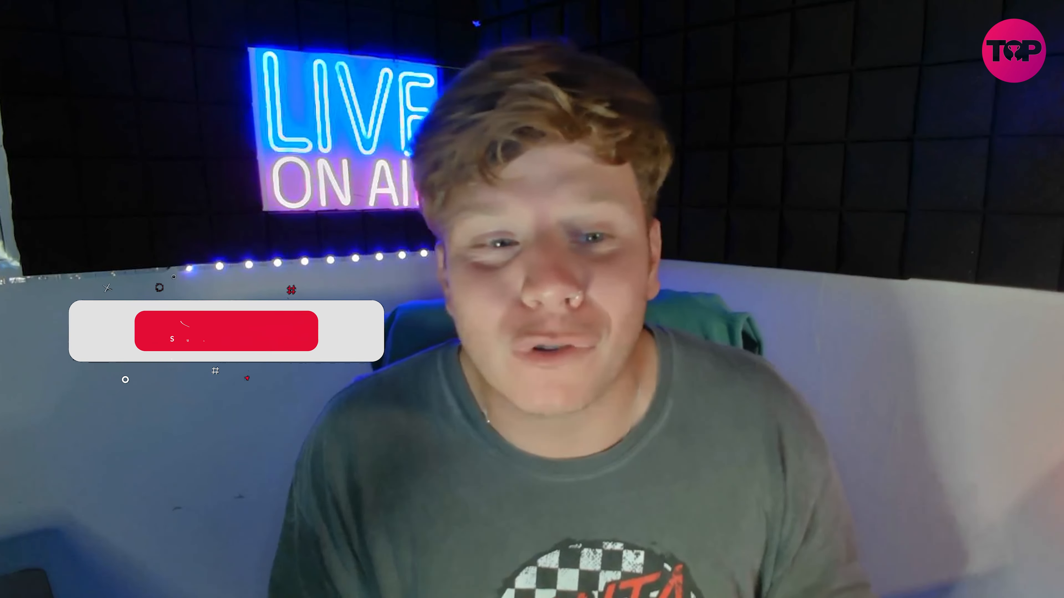
click(227, 330)
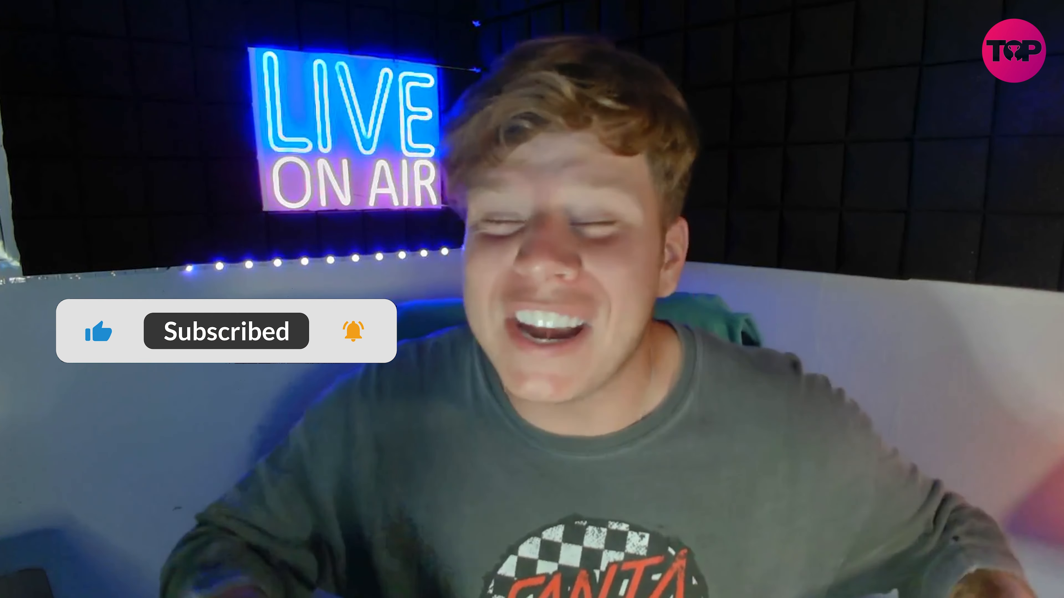